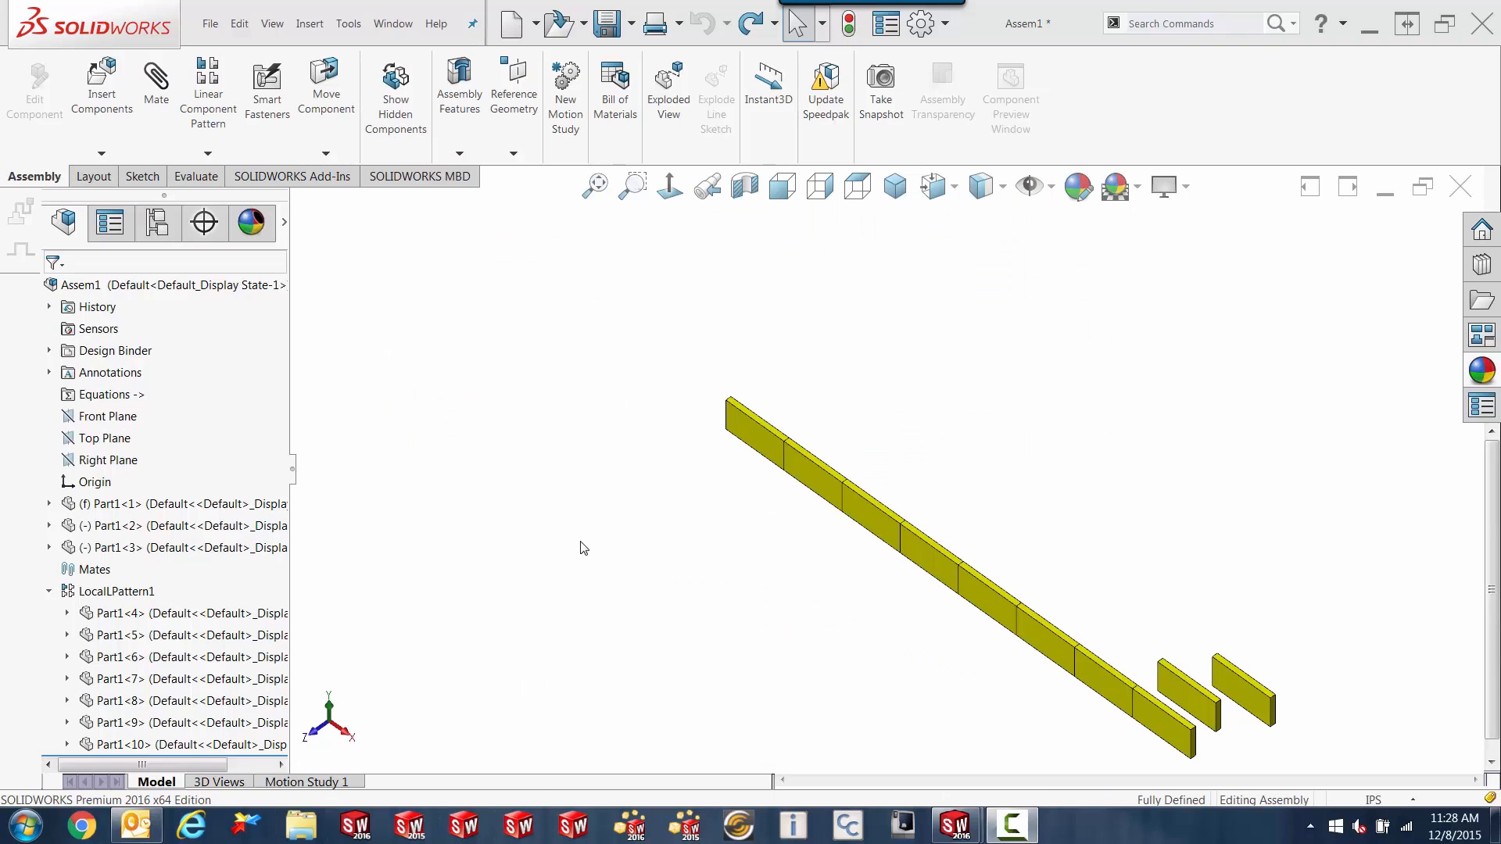
pyautogui.moveTo(594, 505)
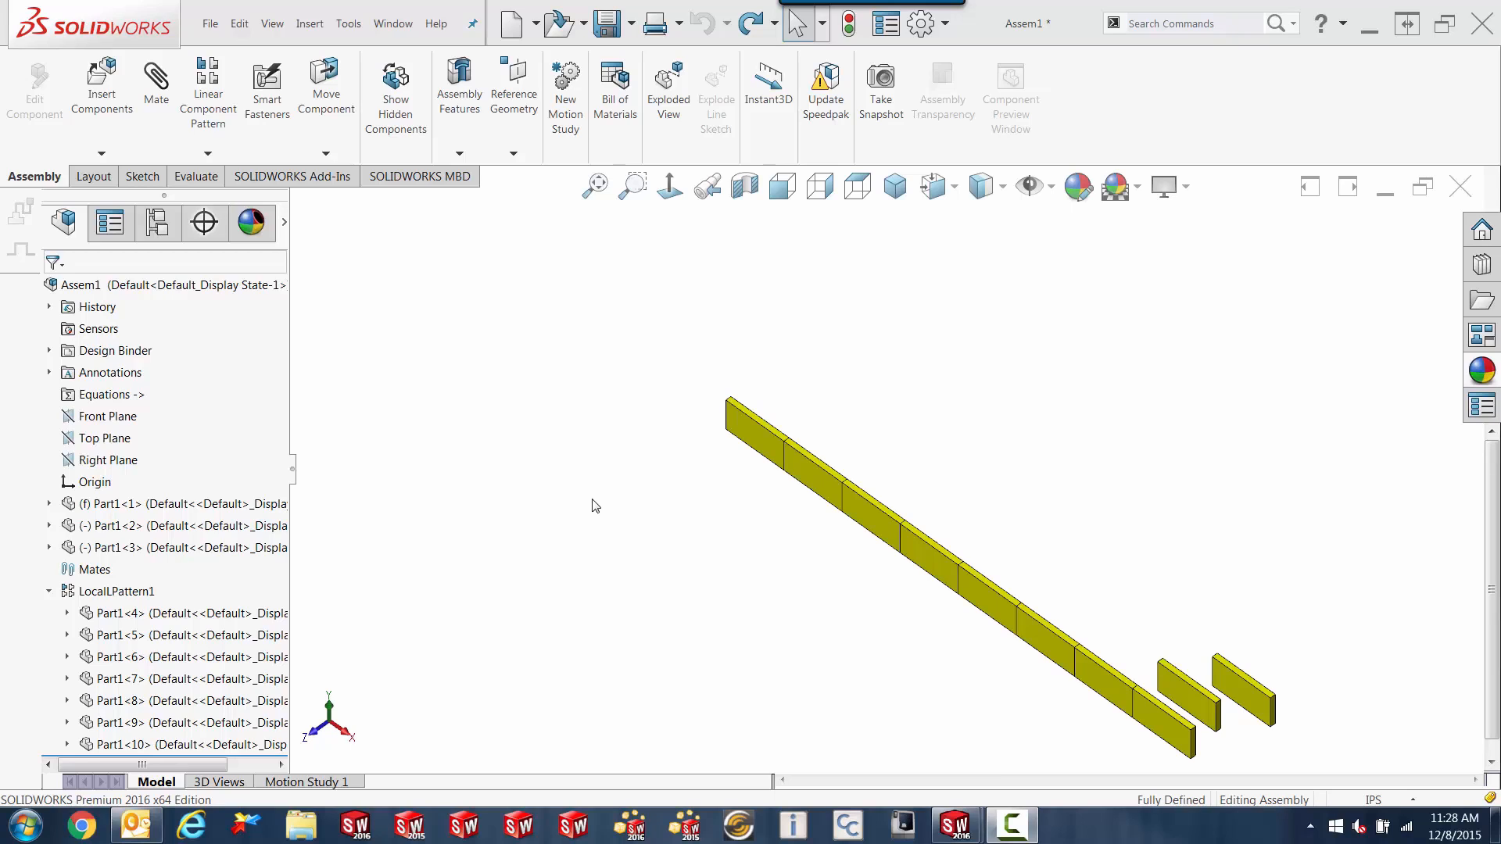
pyautogui.moveTo(992, 688)
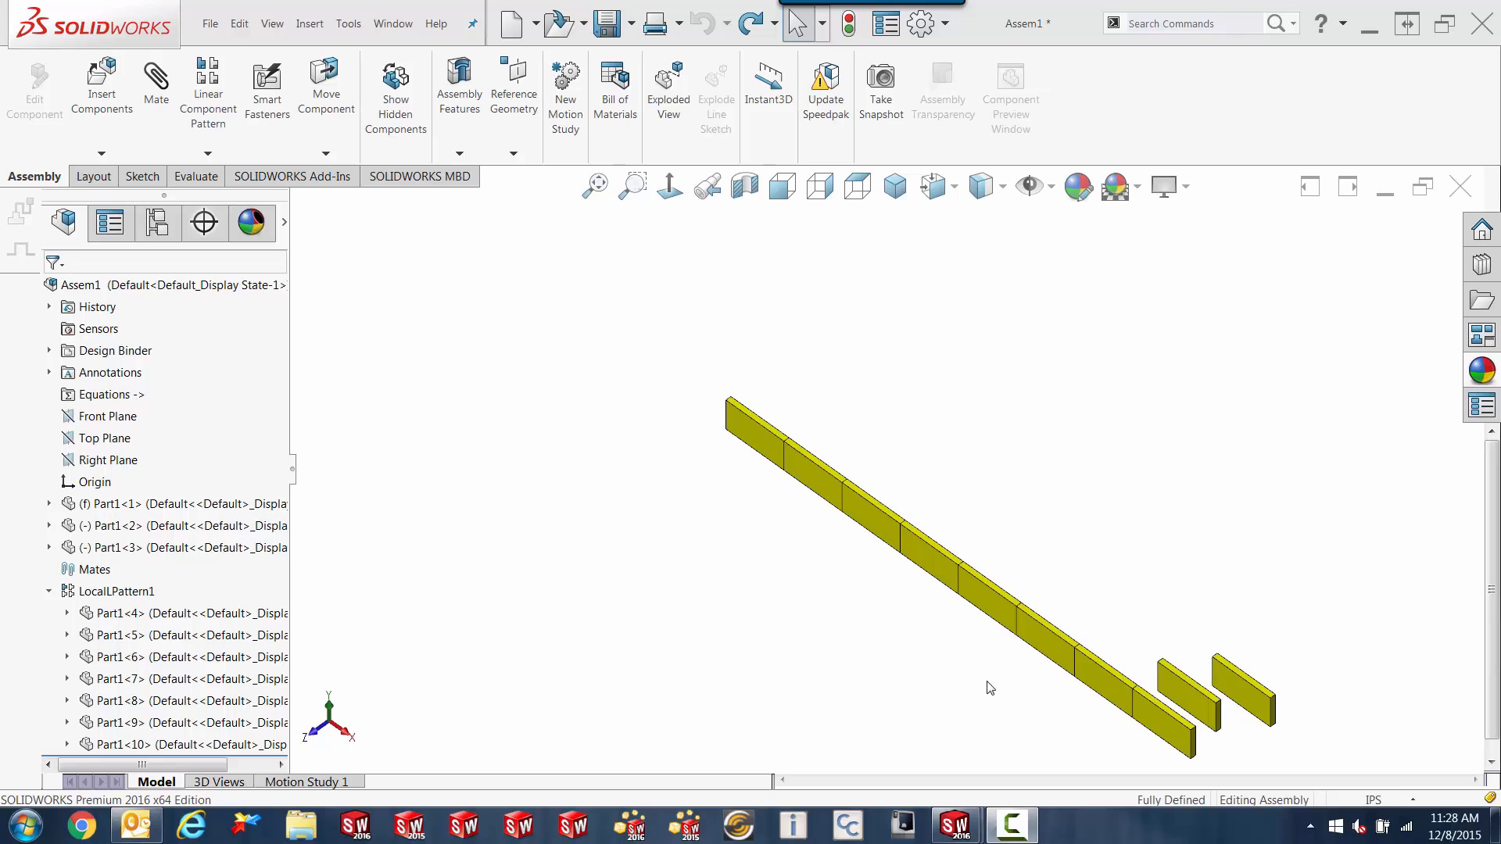
pyautogui.moveTo(954, 676)
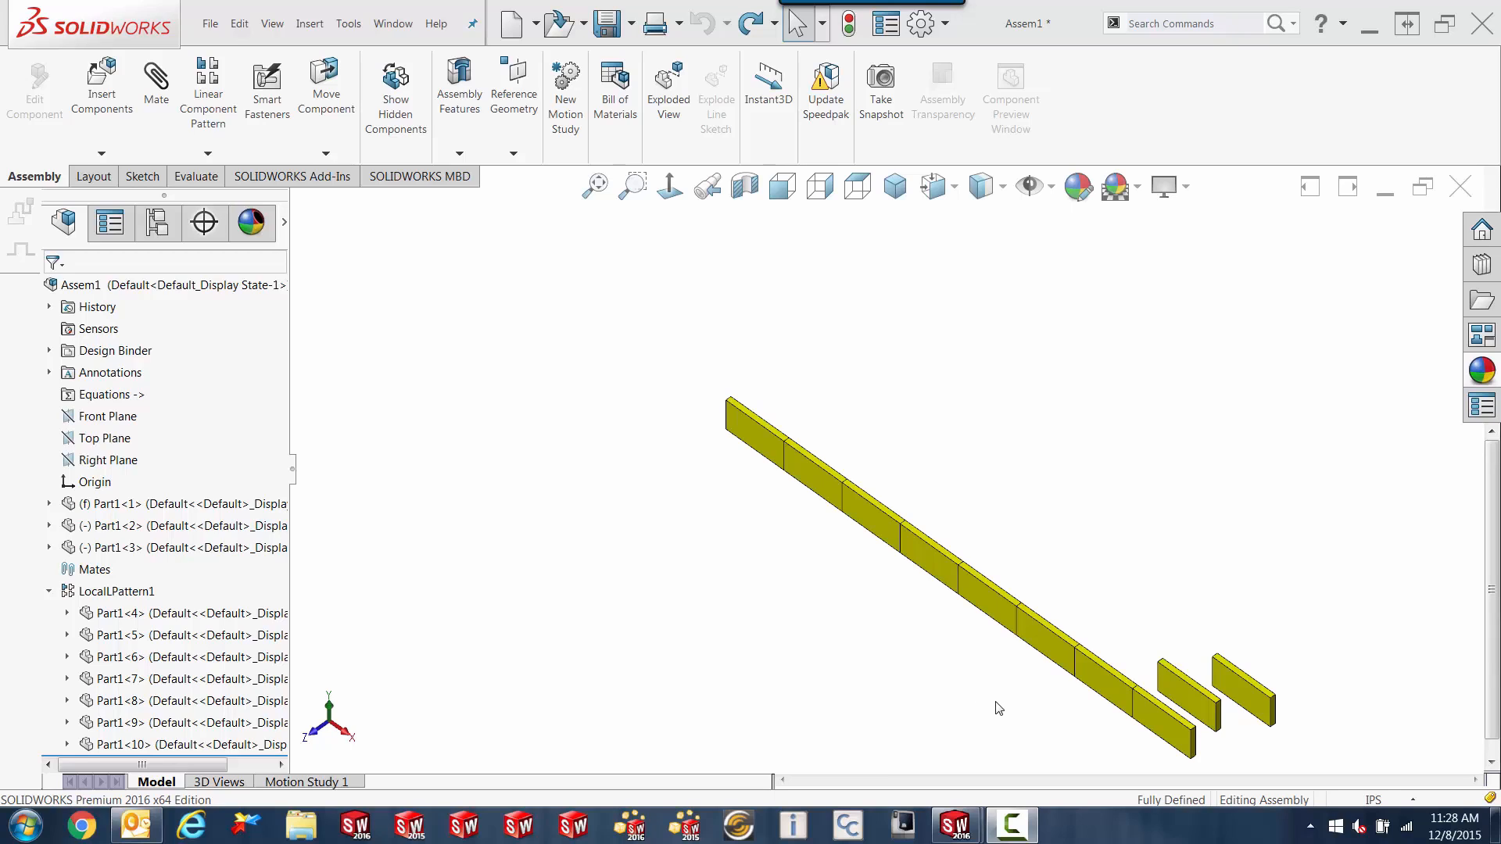
pyautogui.moveTo(965, 689)
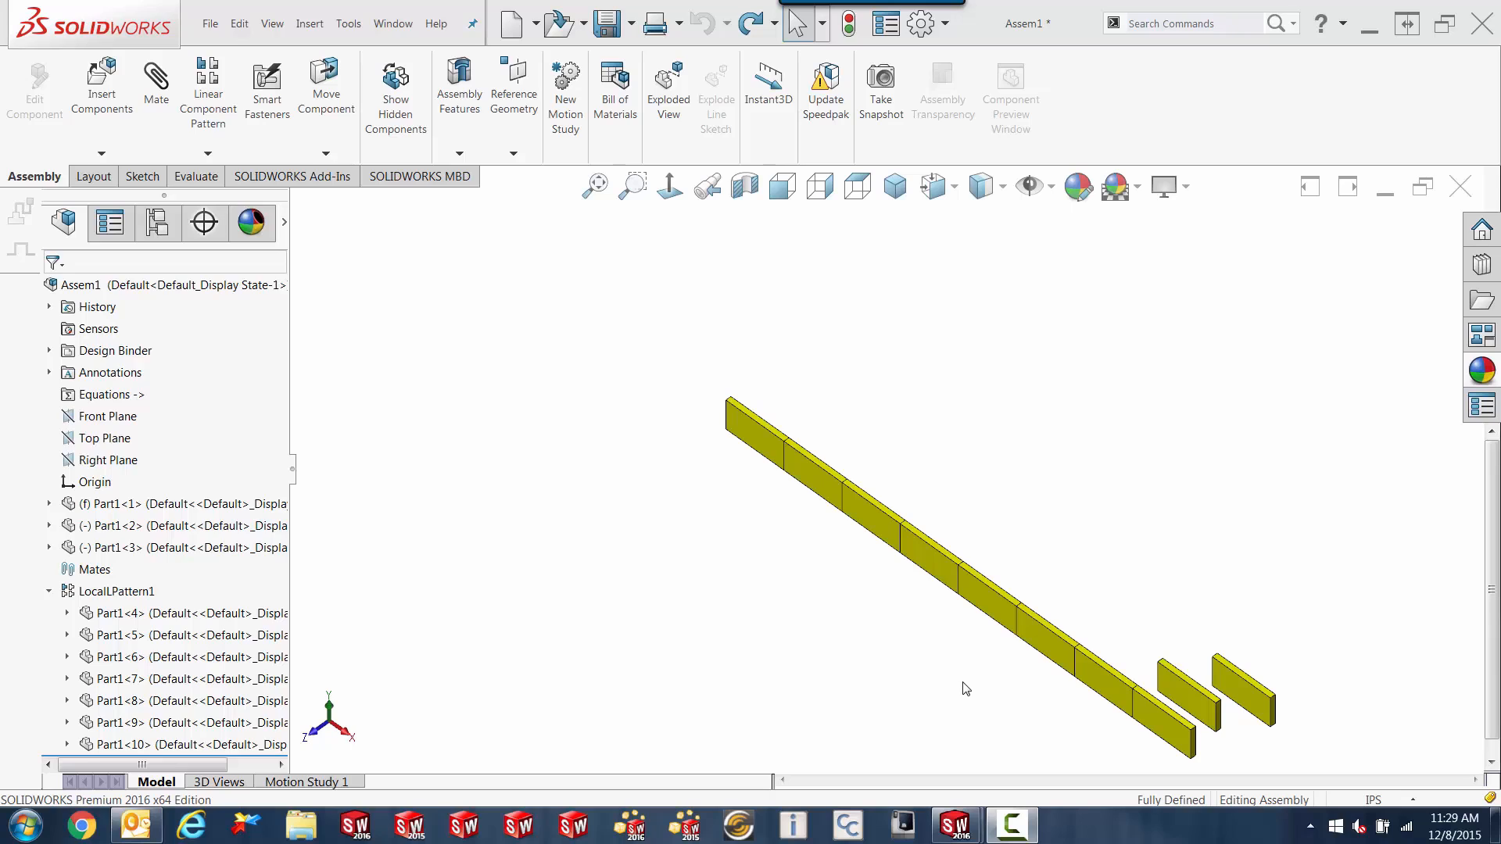
pyautogui.moveTo(912, 677)
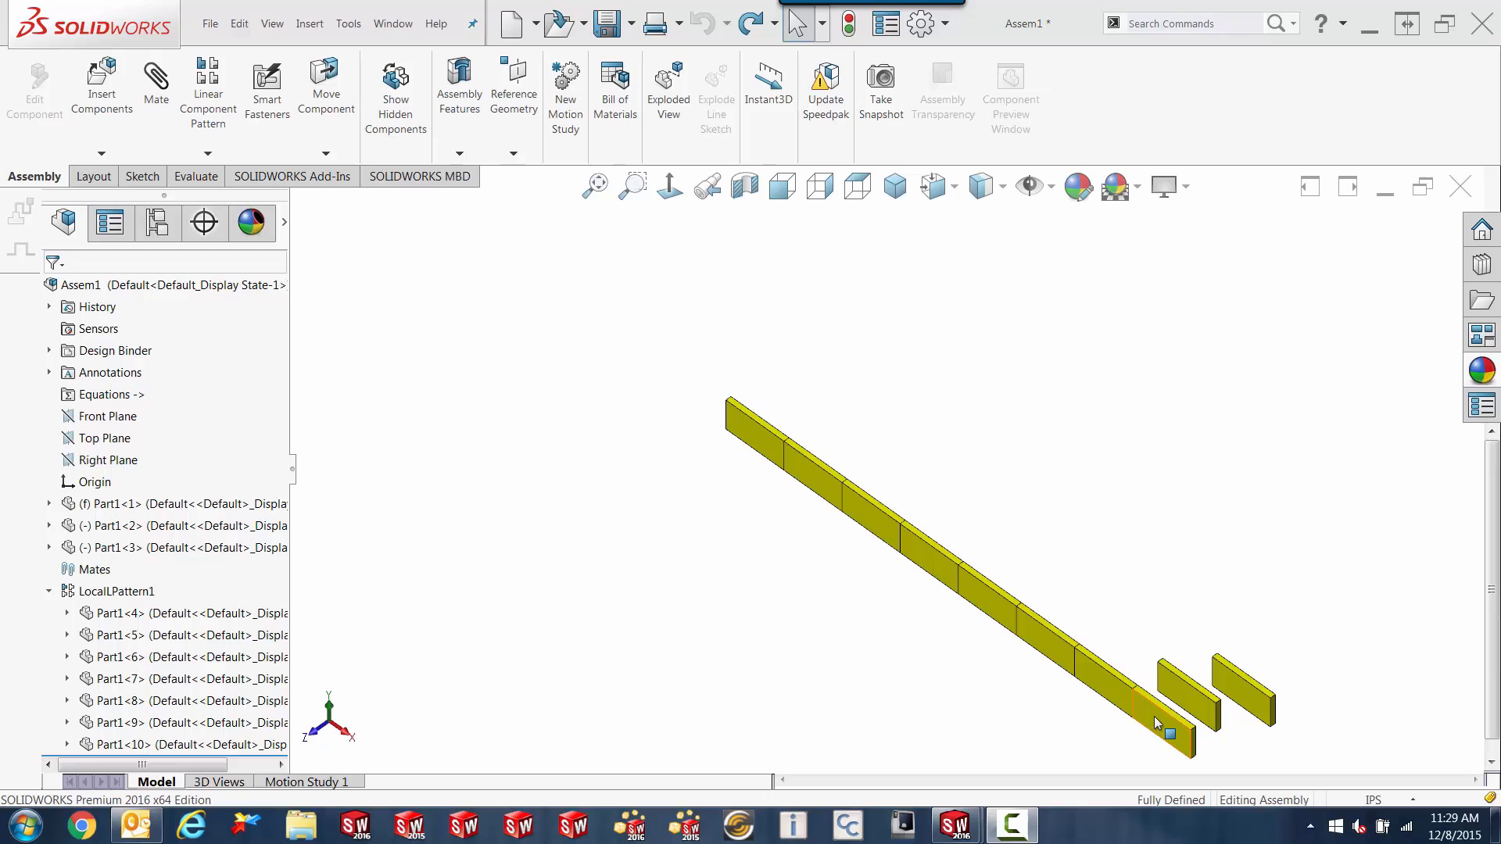
# Step: Start a component-level appearance edit on the end bar of the row
pyautogui.click(1165, 732)
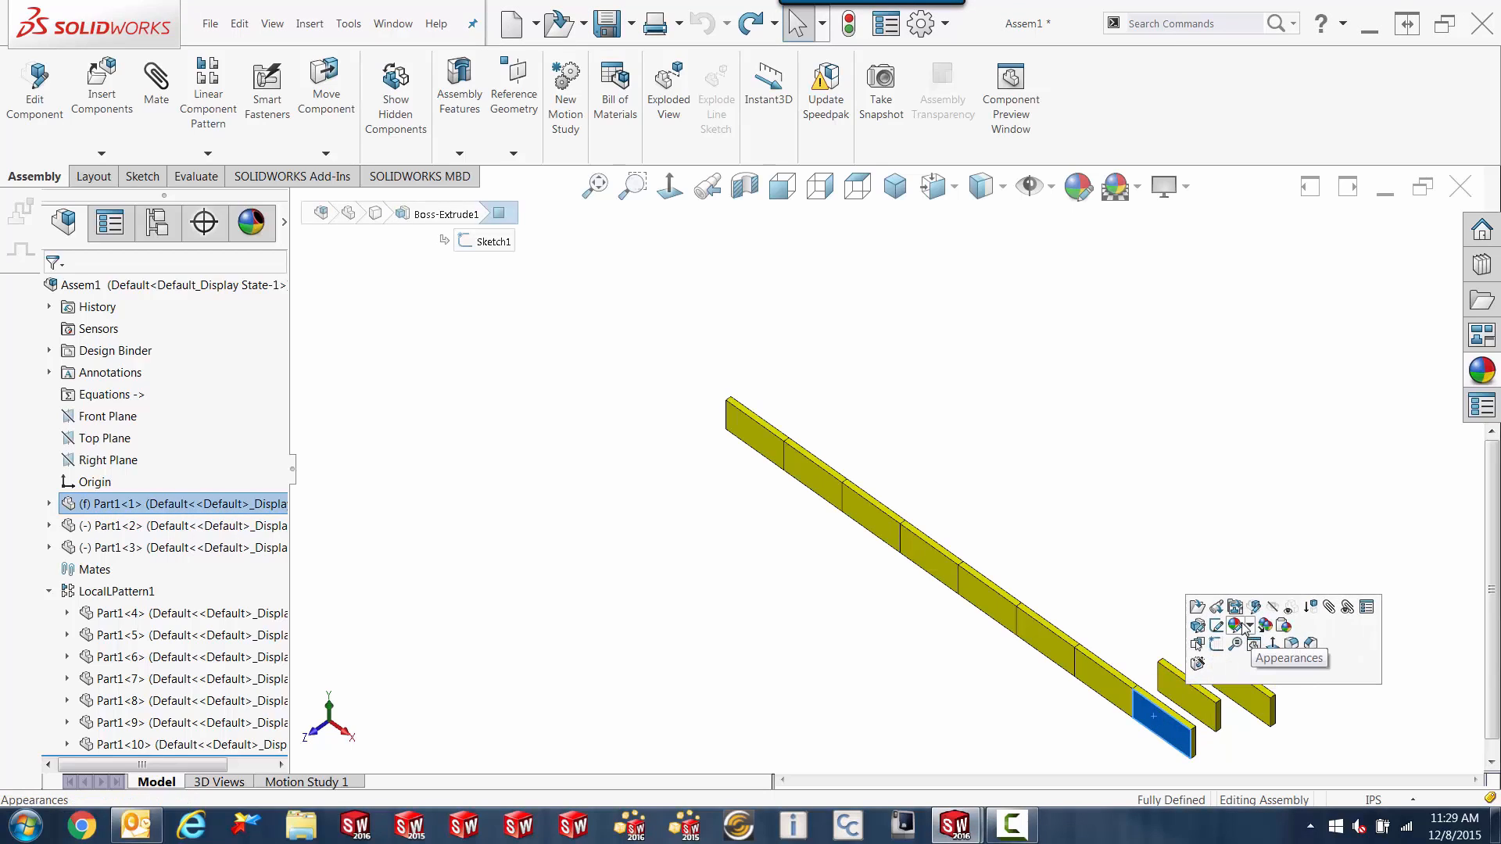
pyautogui.moveTo(1240, 627)
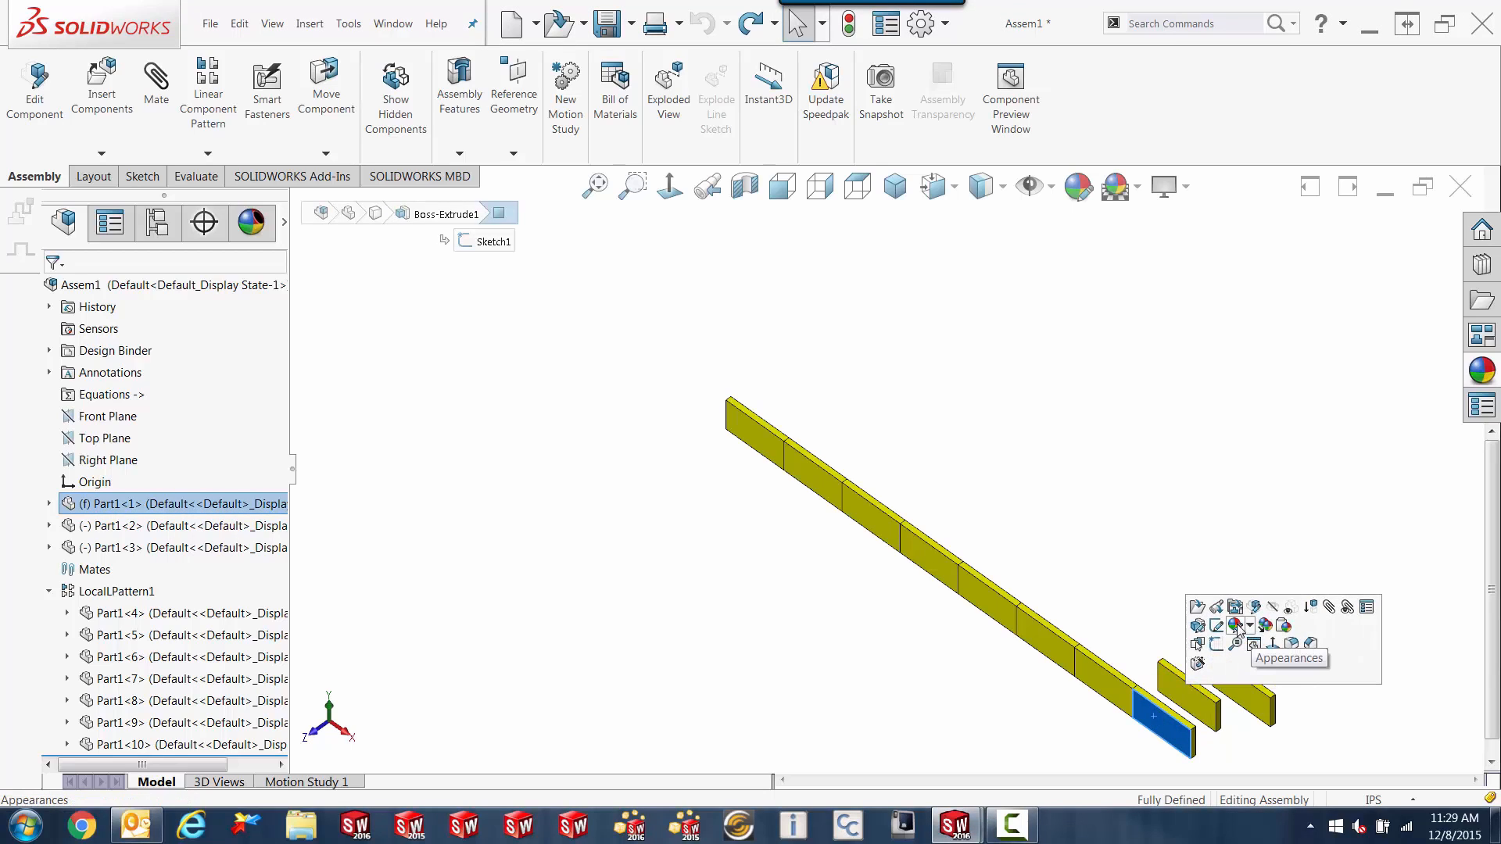
pyautogui.click(1236, 625)
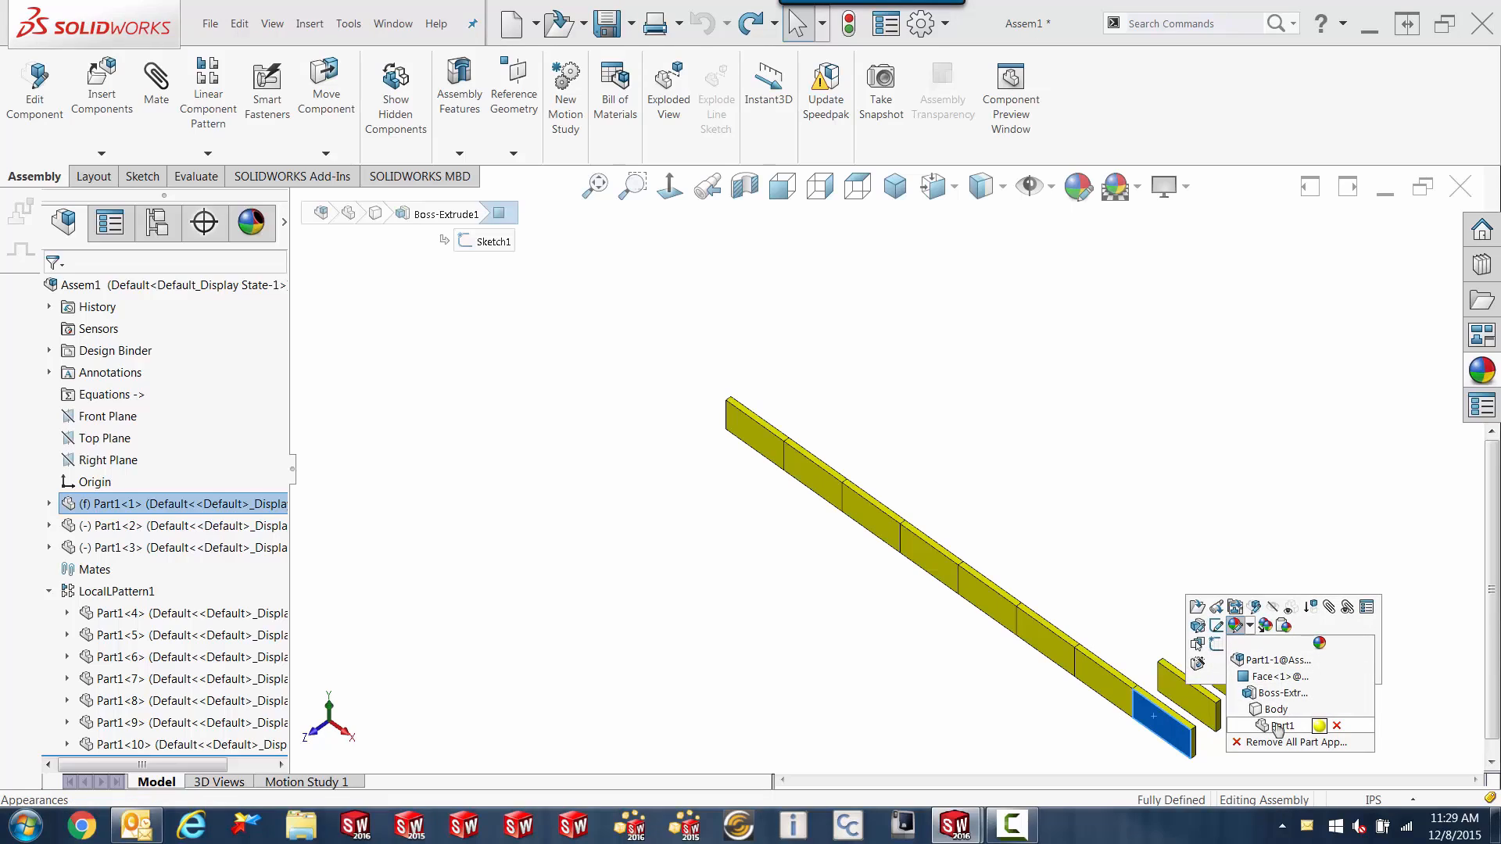
pyautogui.moveTo(1273, 659)
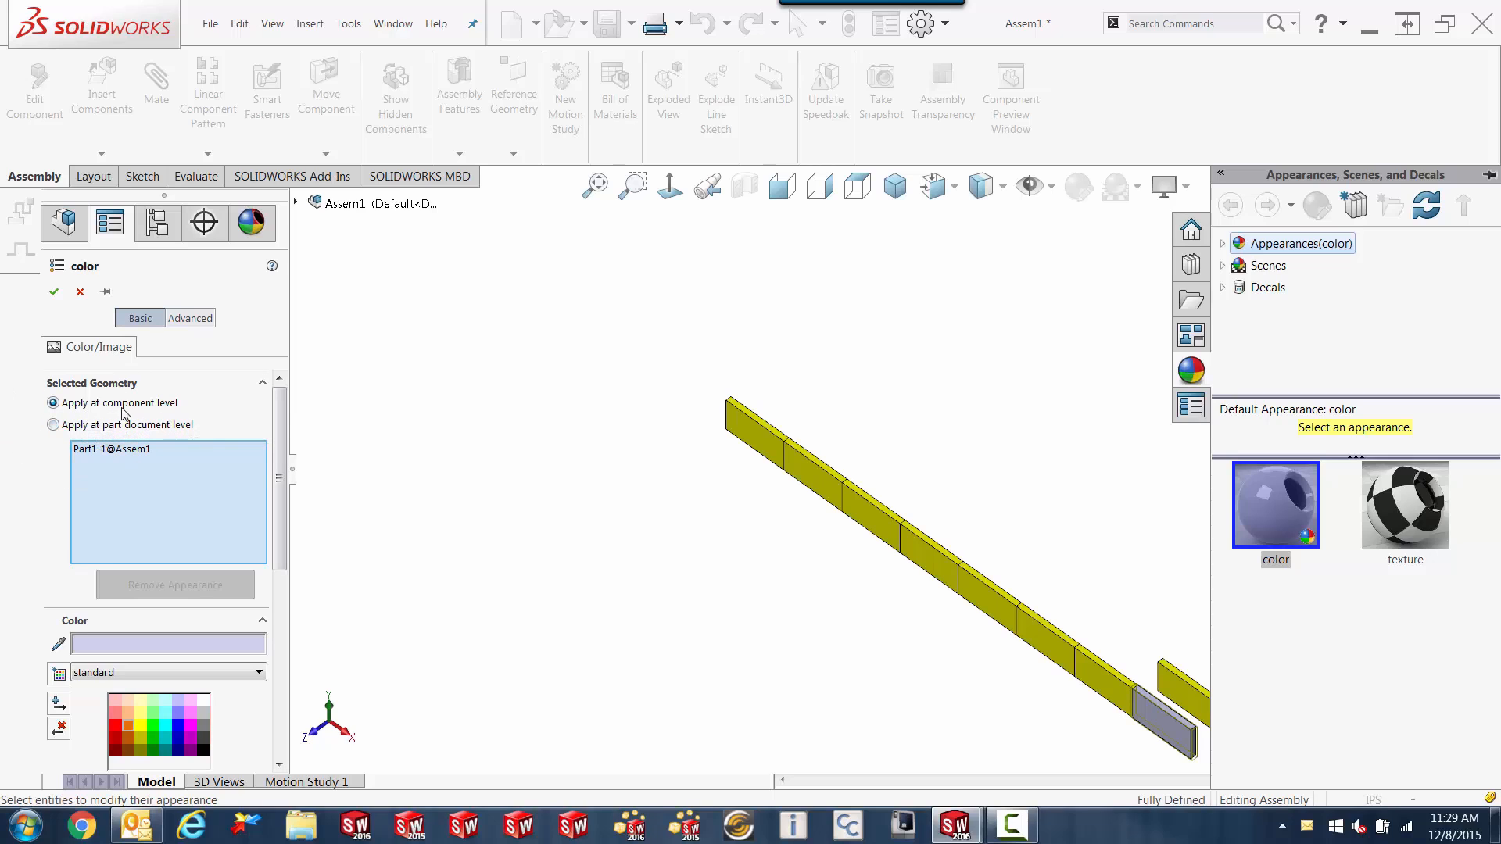
pyautogui.moveTo(122, 425)
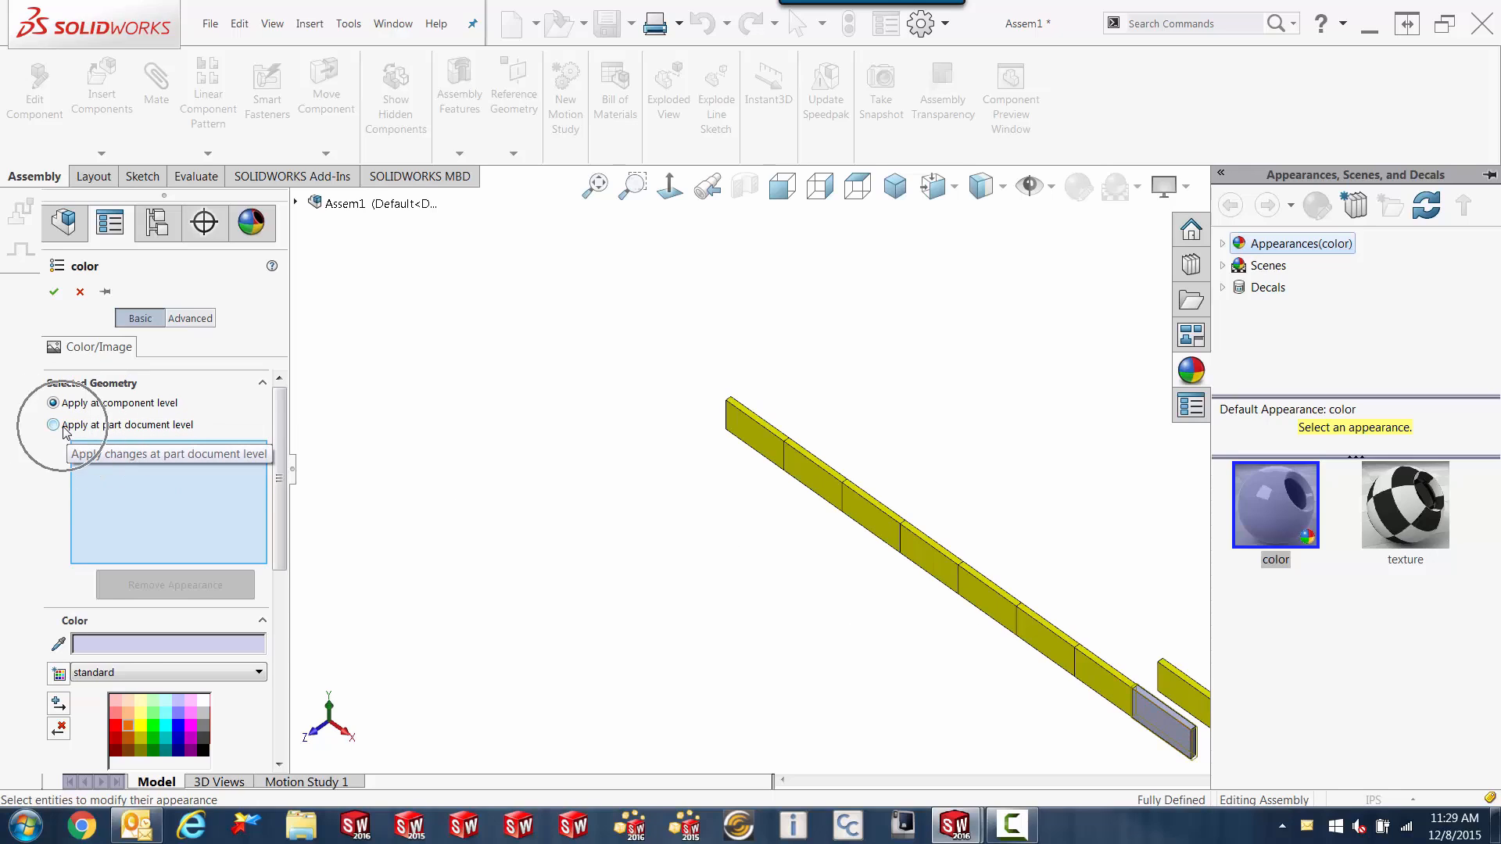
pyautogui.click(54, 402)
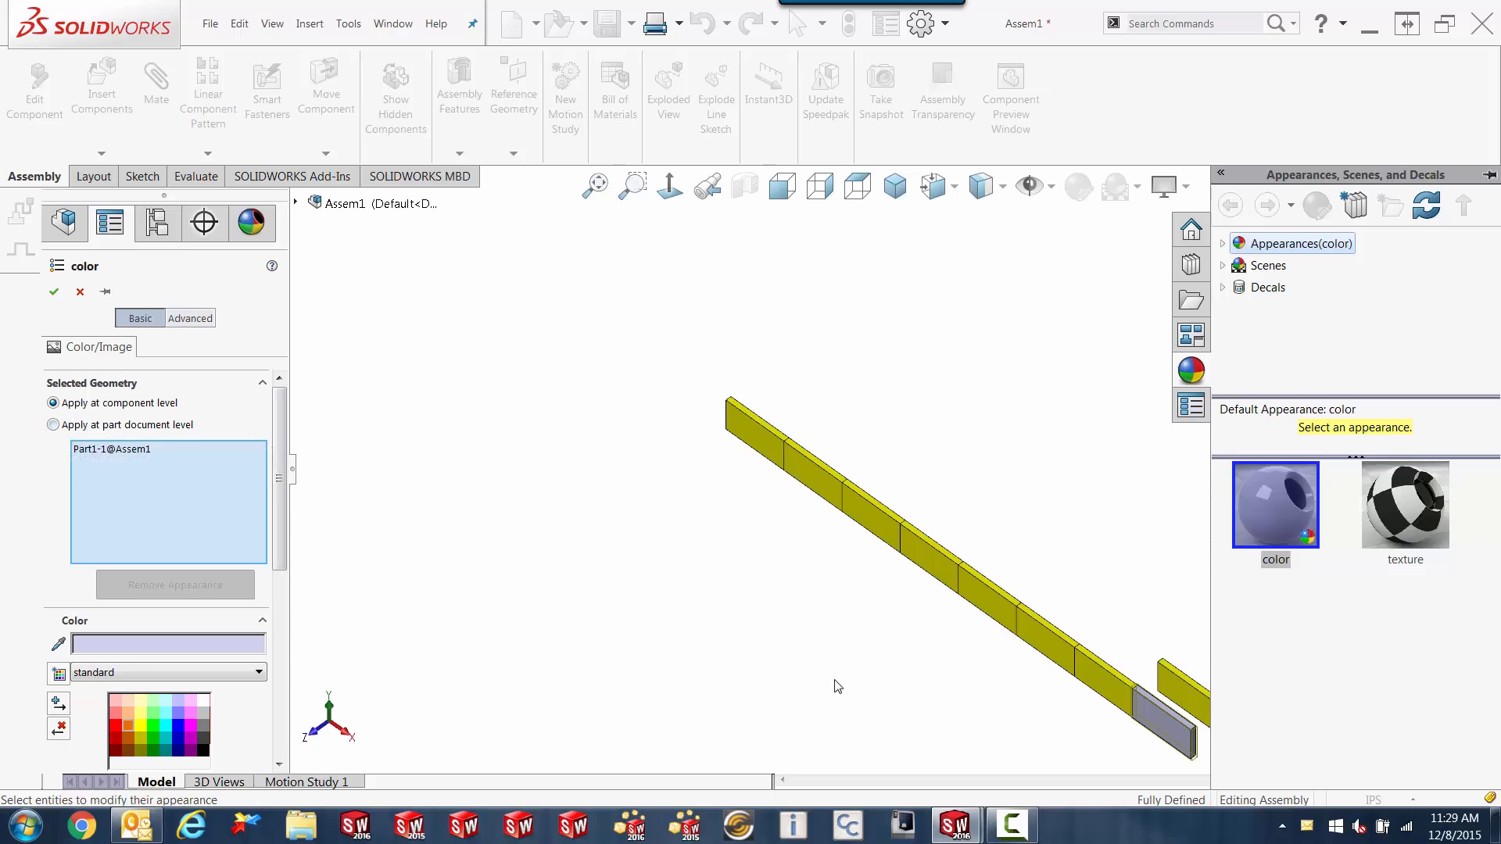
pyautogui.moveTo(1166, 726)
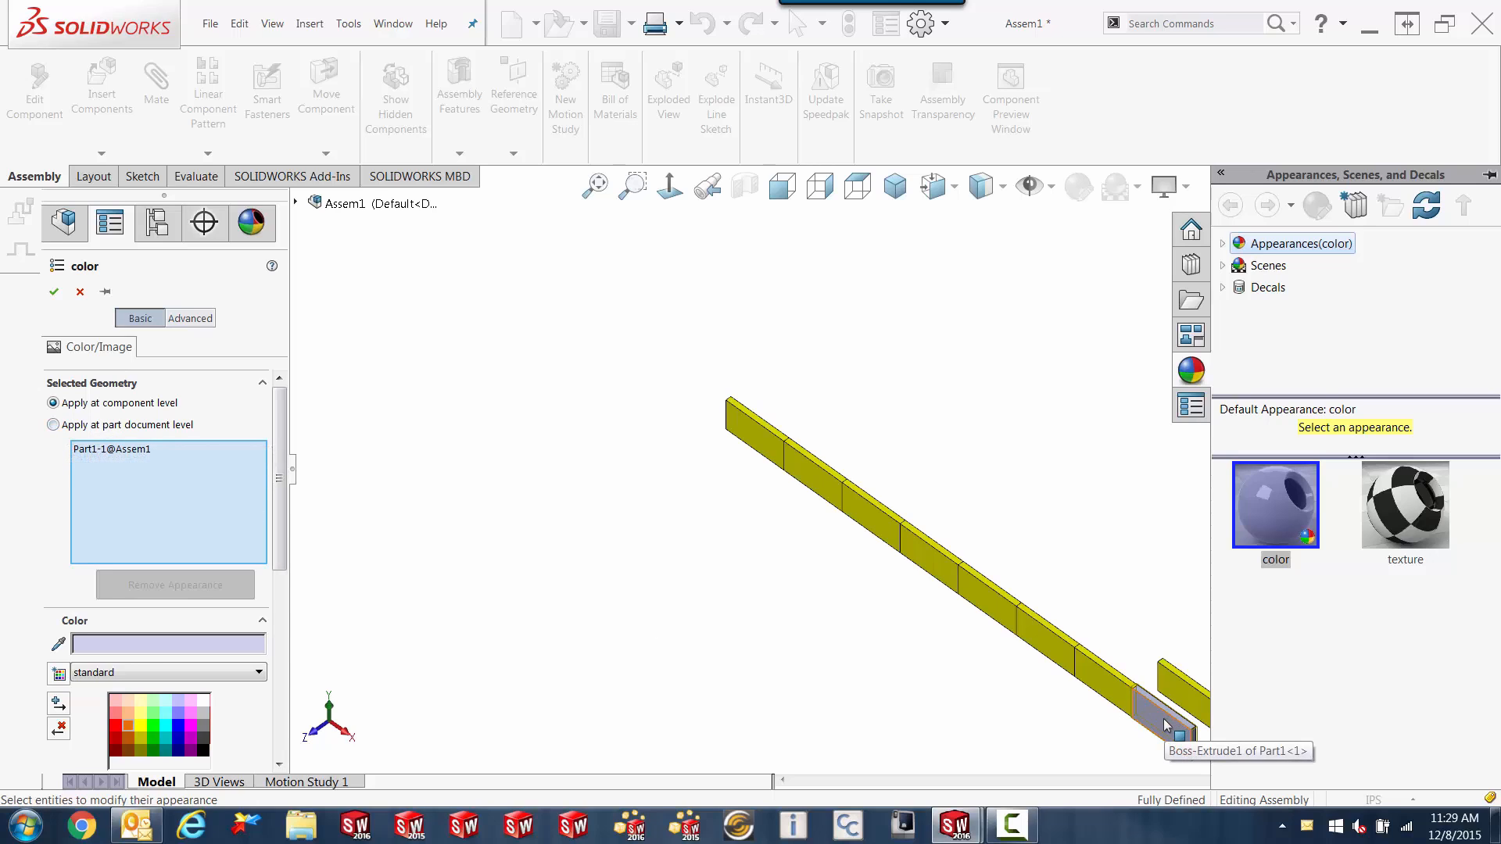
# Step: Colour the end bar, a middle bar and the second bar orange, then confirm
pyautogui.click(131, 725)
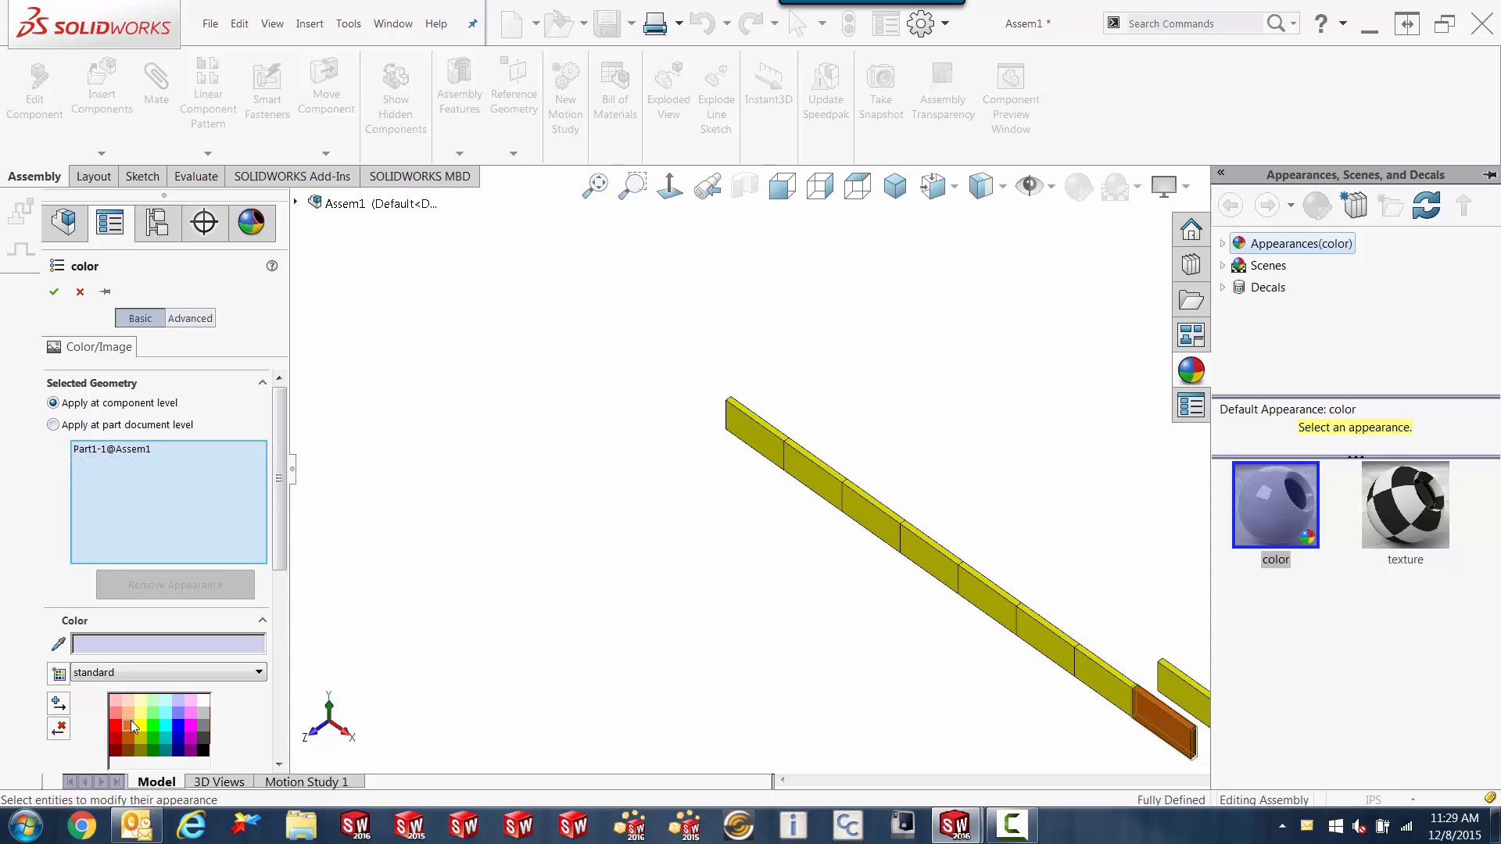
pyautogui.click(131, 726)
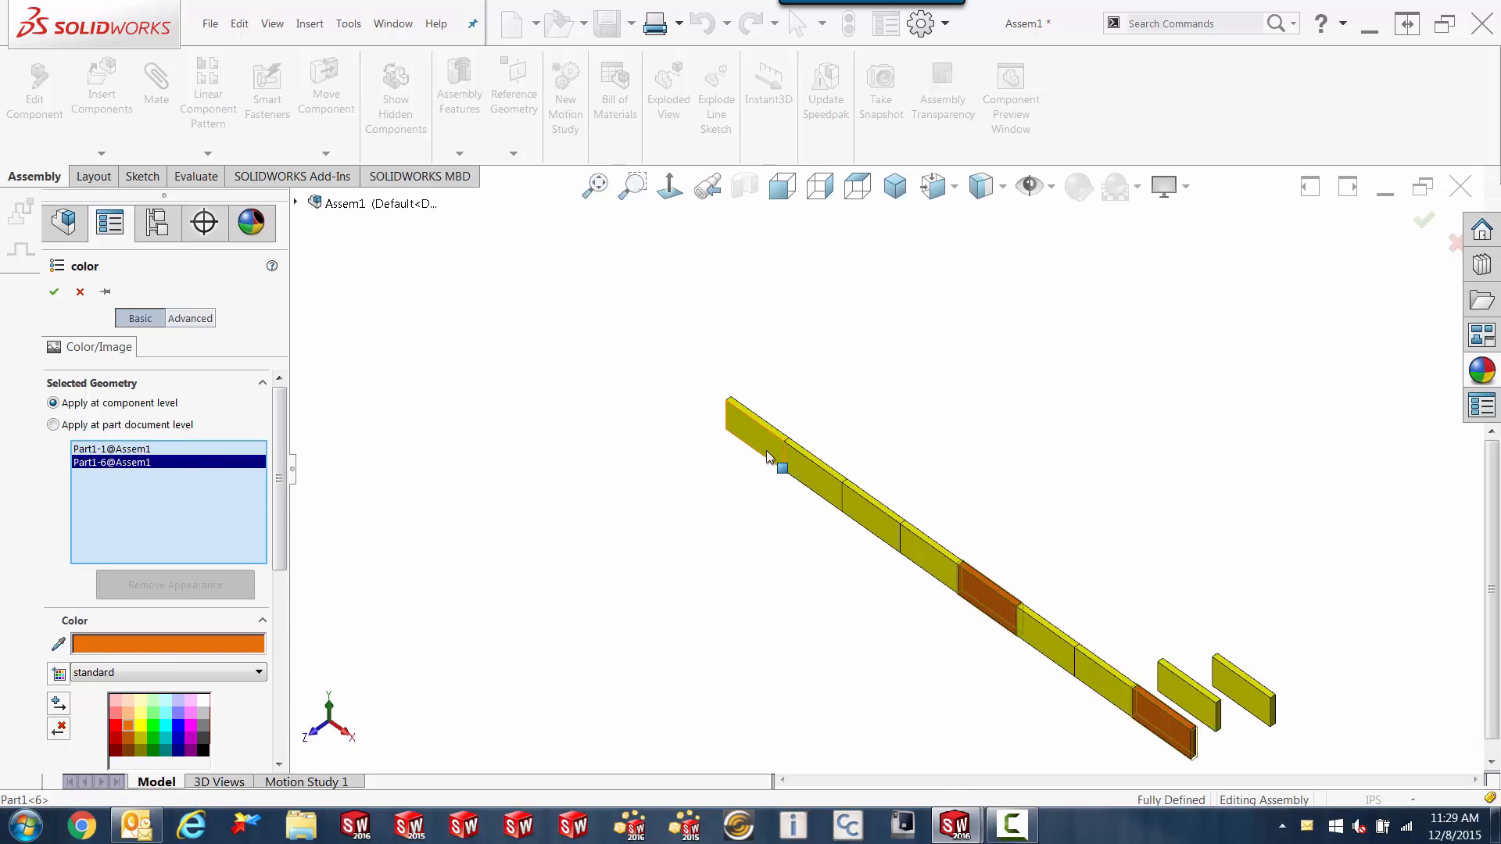
pyautogui.click(843, 479)
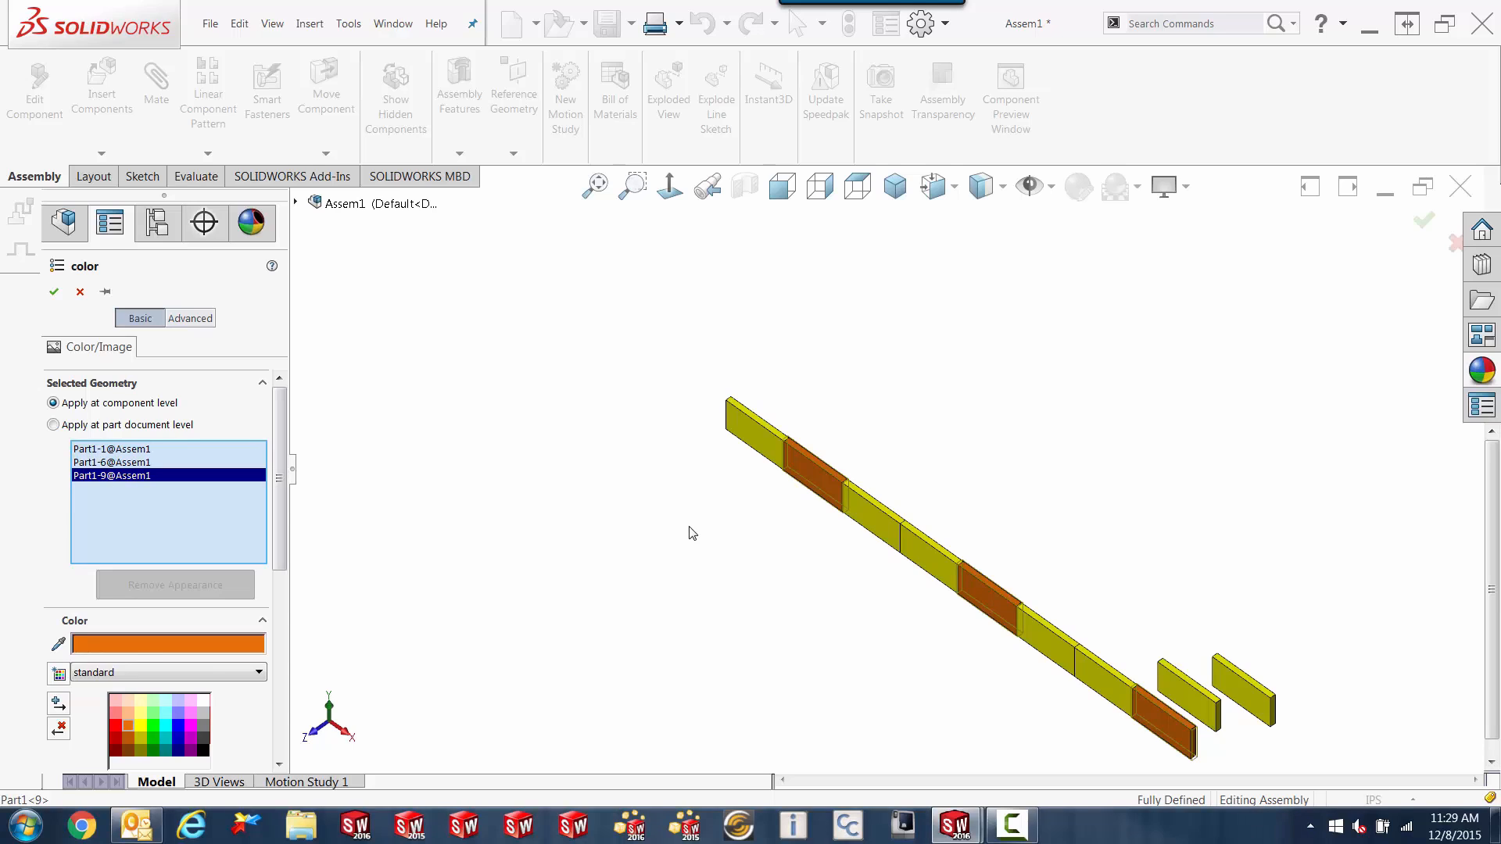
pyautogui.moveTo(594, 330)
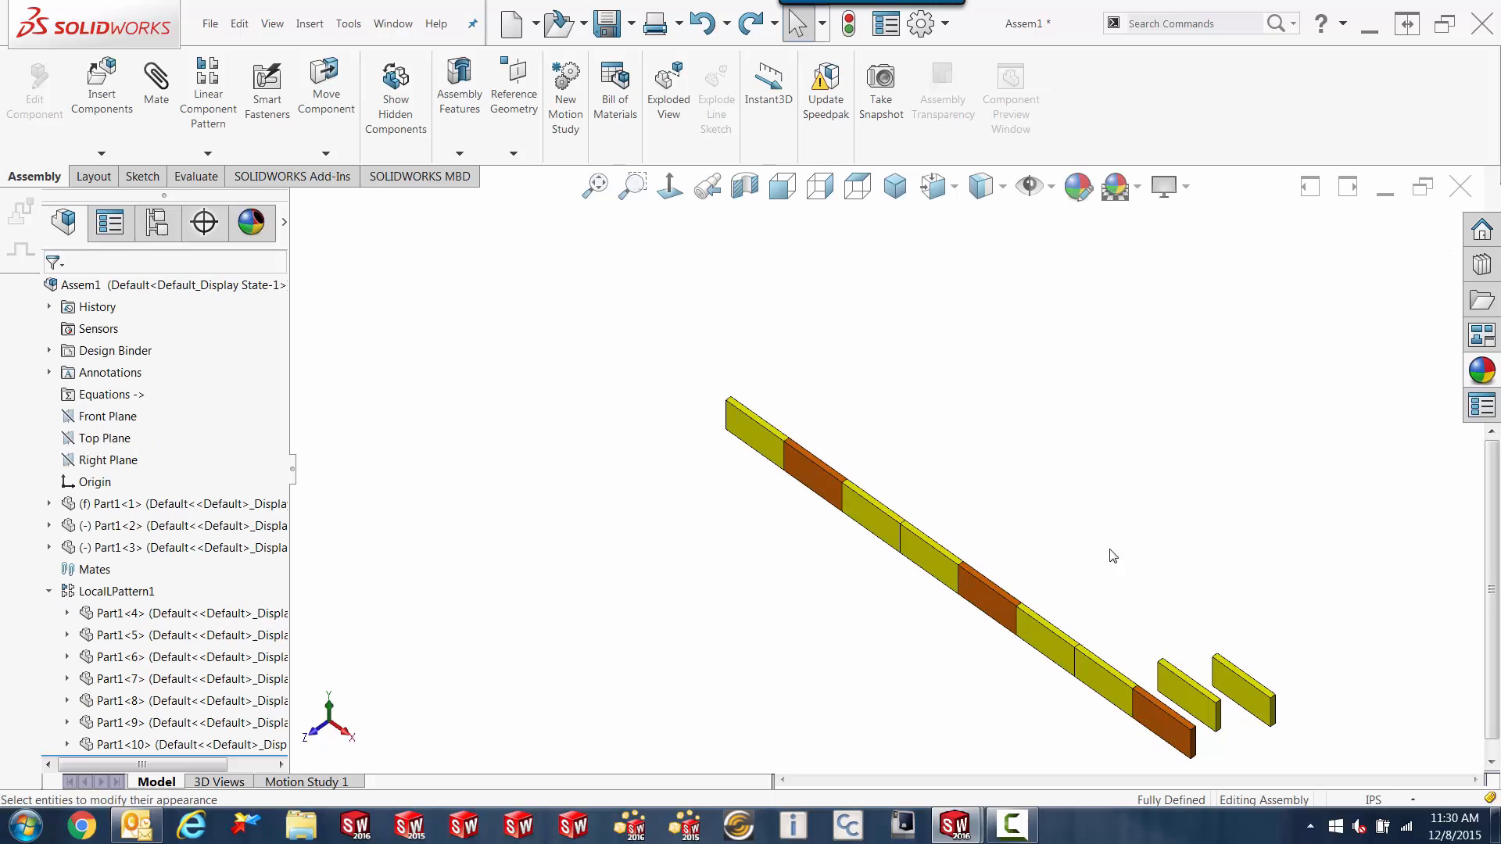
pyautogui.moveTo(416, 382)
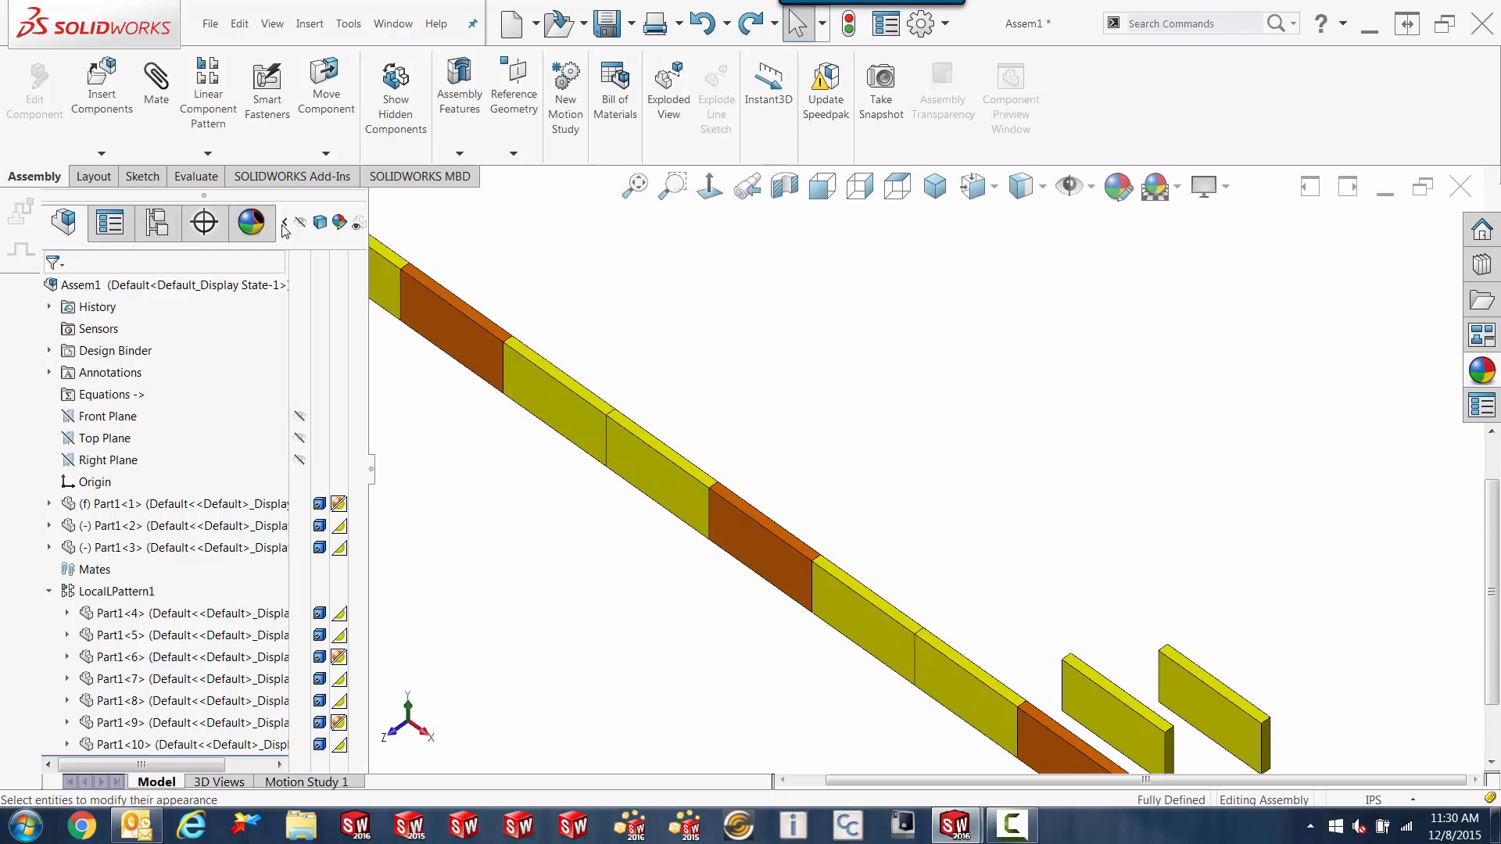
pyautogui.moveTo(297, 213)
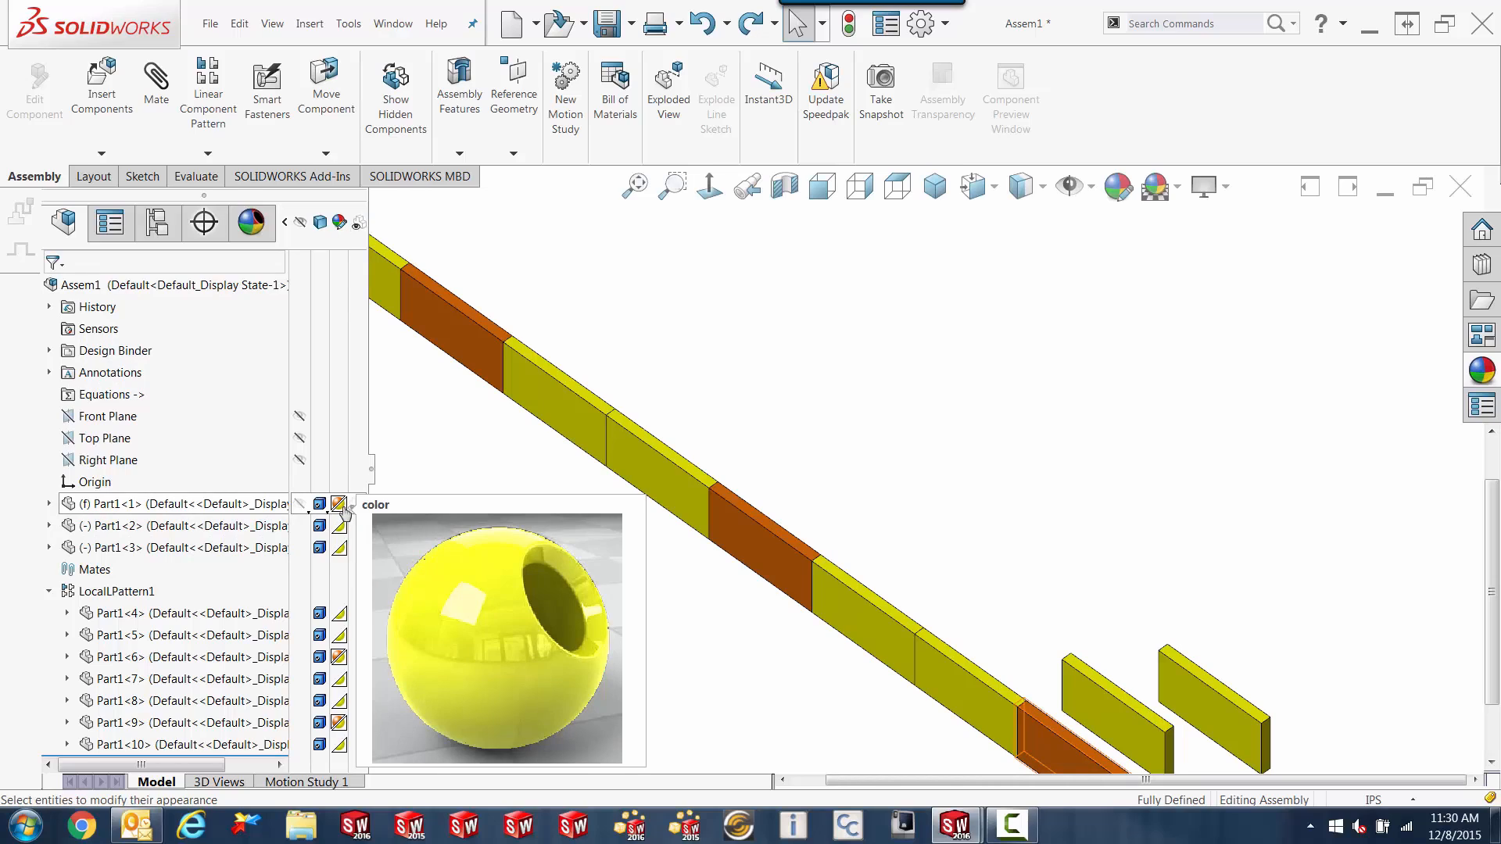
pyautogui.moveTo(342, 513)
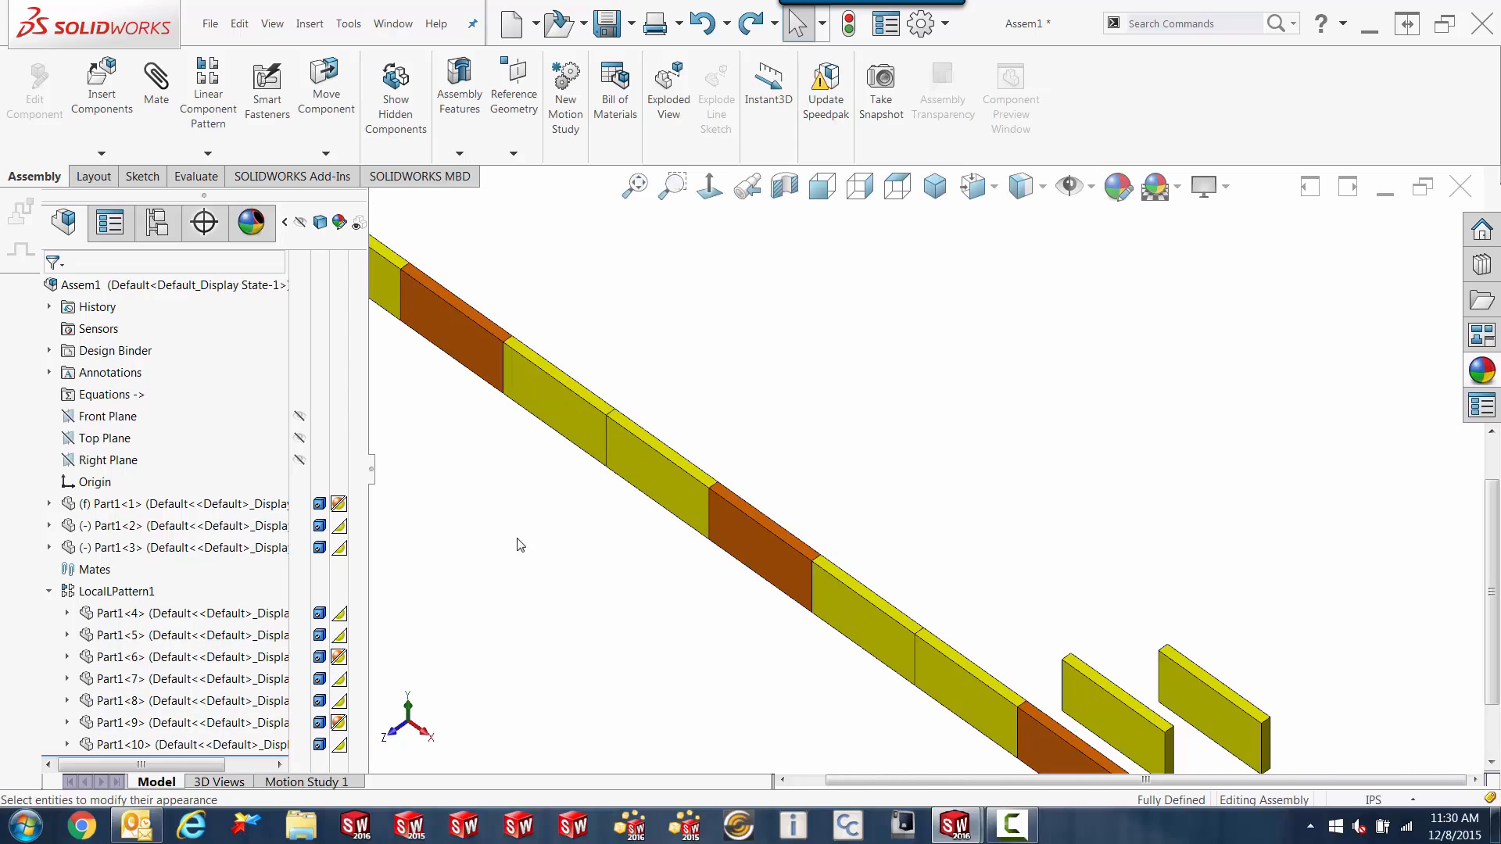
# Step: Remove the orange component-level appearance from the first bar so it turns yellow again
pyautogui.click(172, 504)
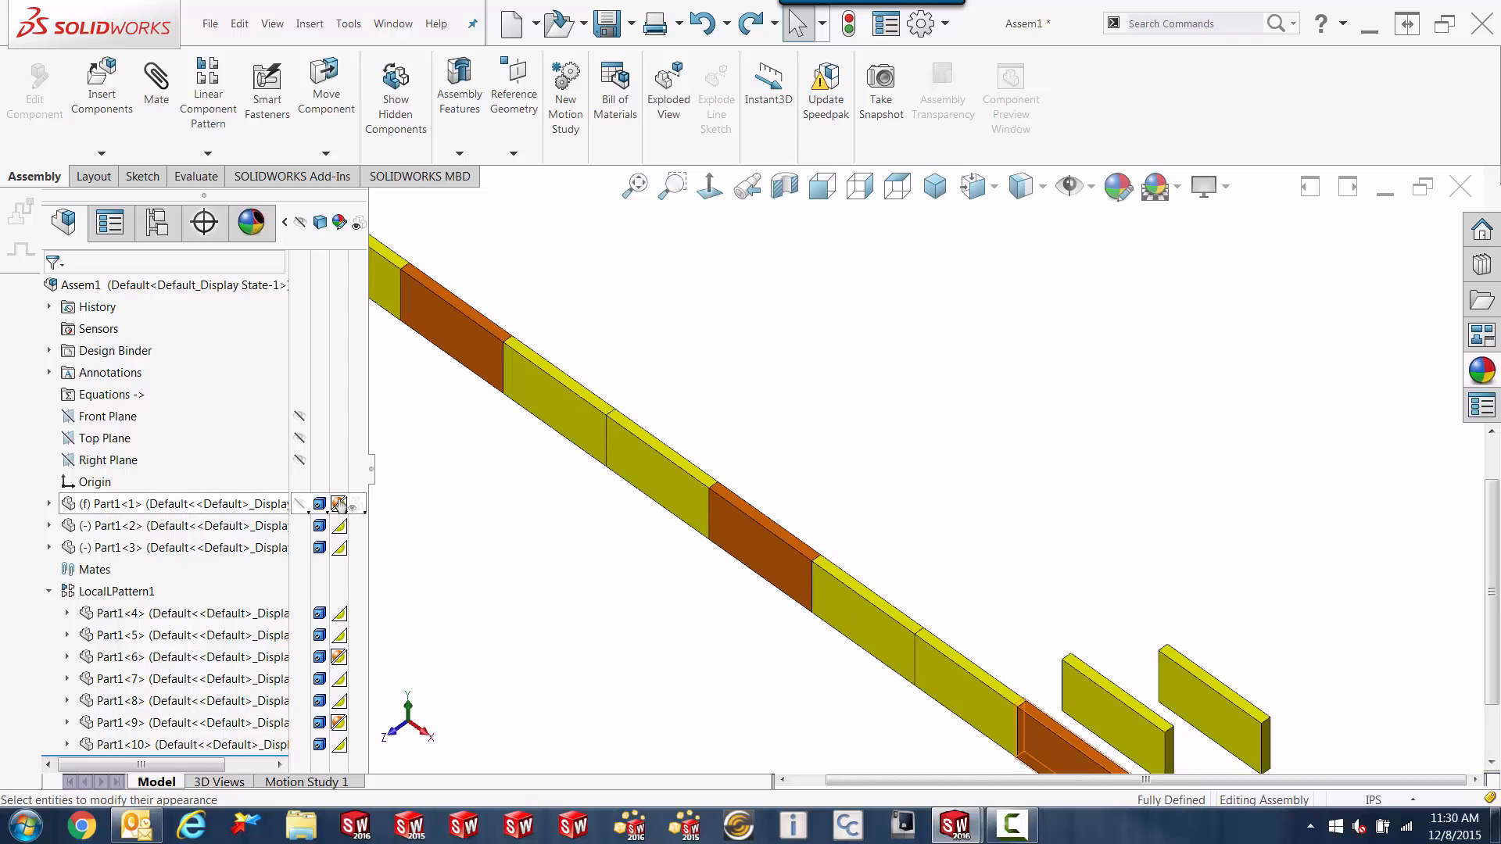
pyautogui.click(338, 502)
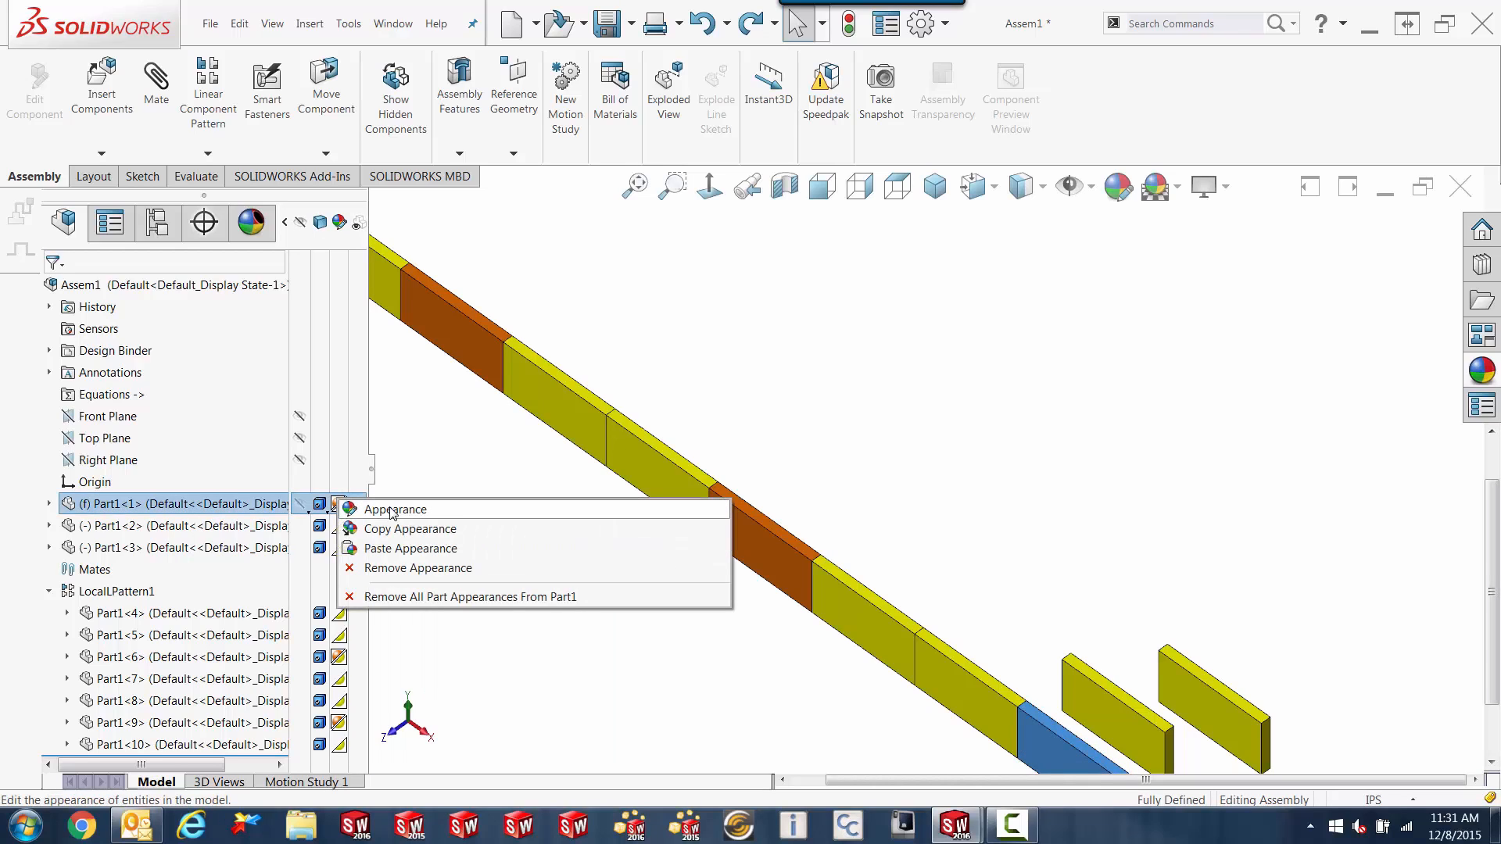
pyautogui.moveTo(407, 529)
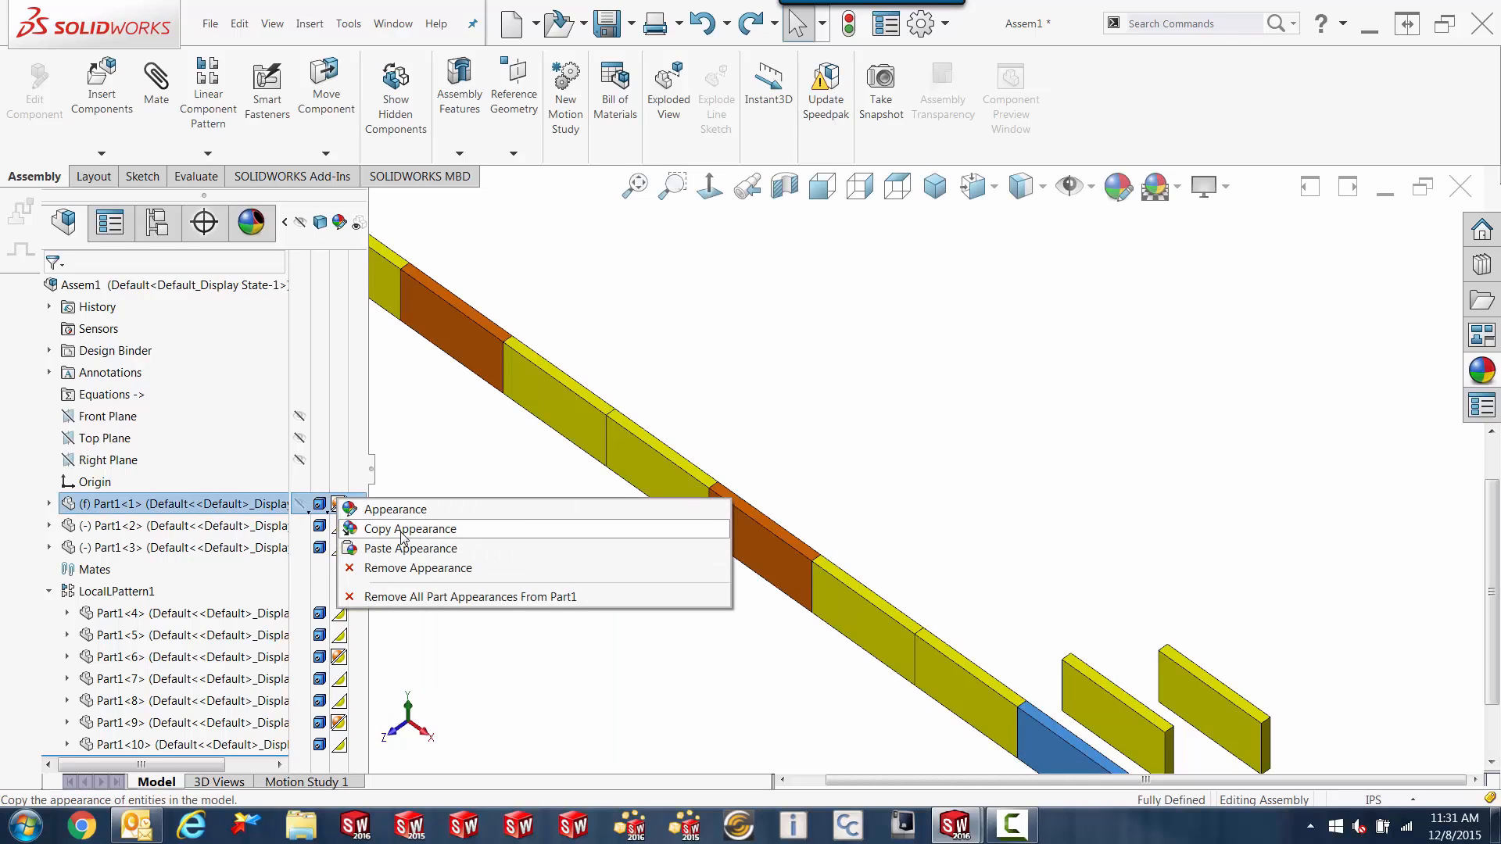
pyautogui.moveTo(425, 573)
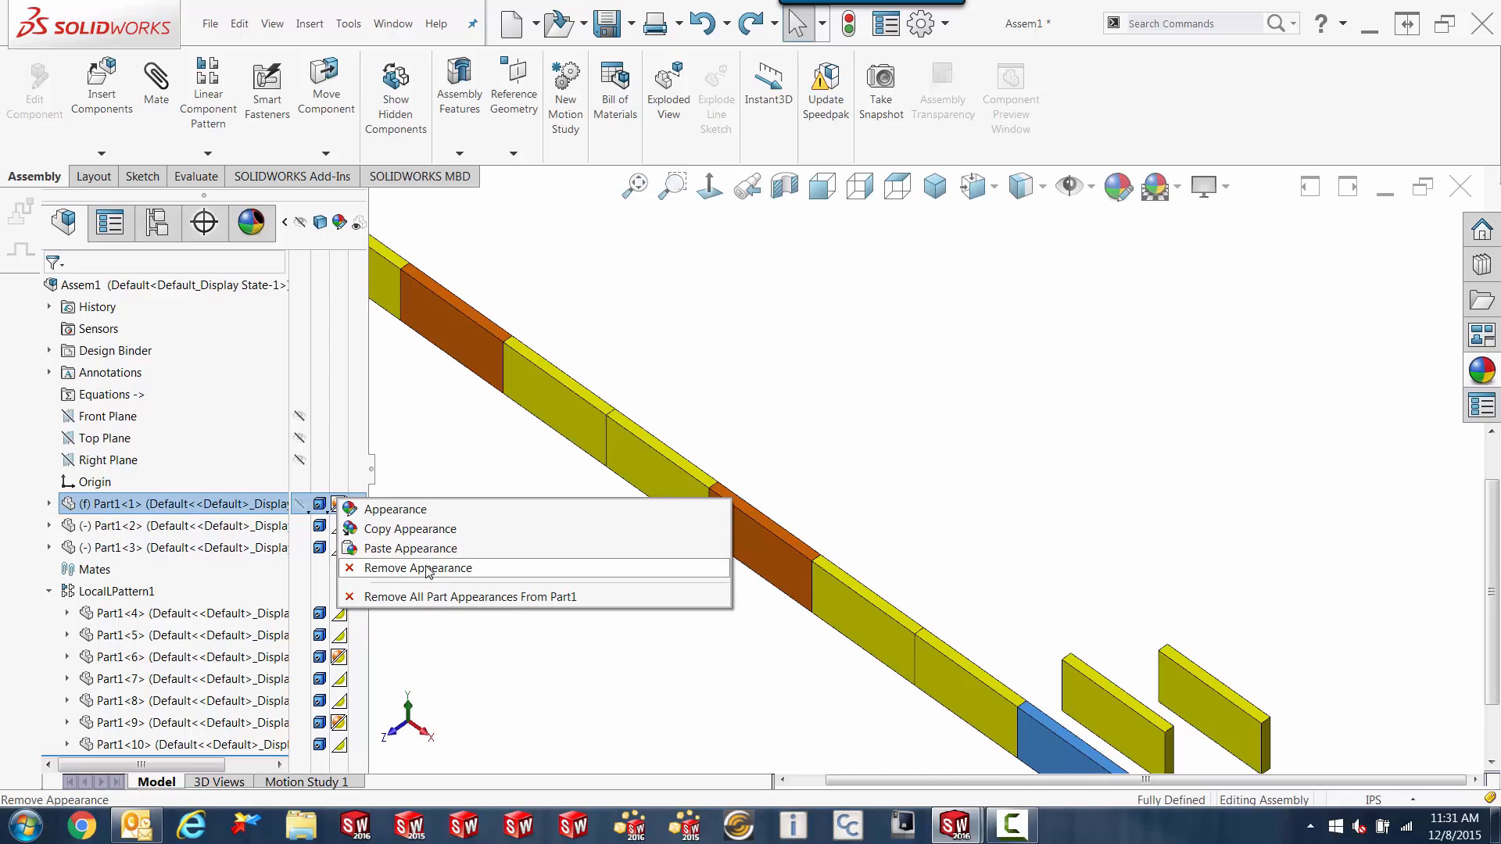
pyautogui.moveTo(425, 573)
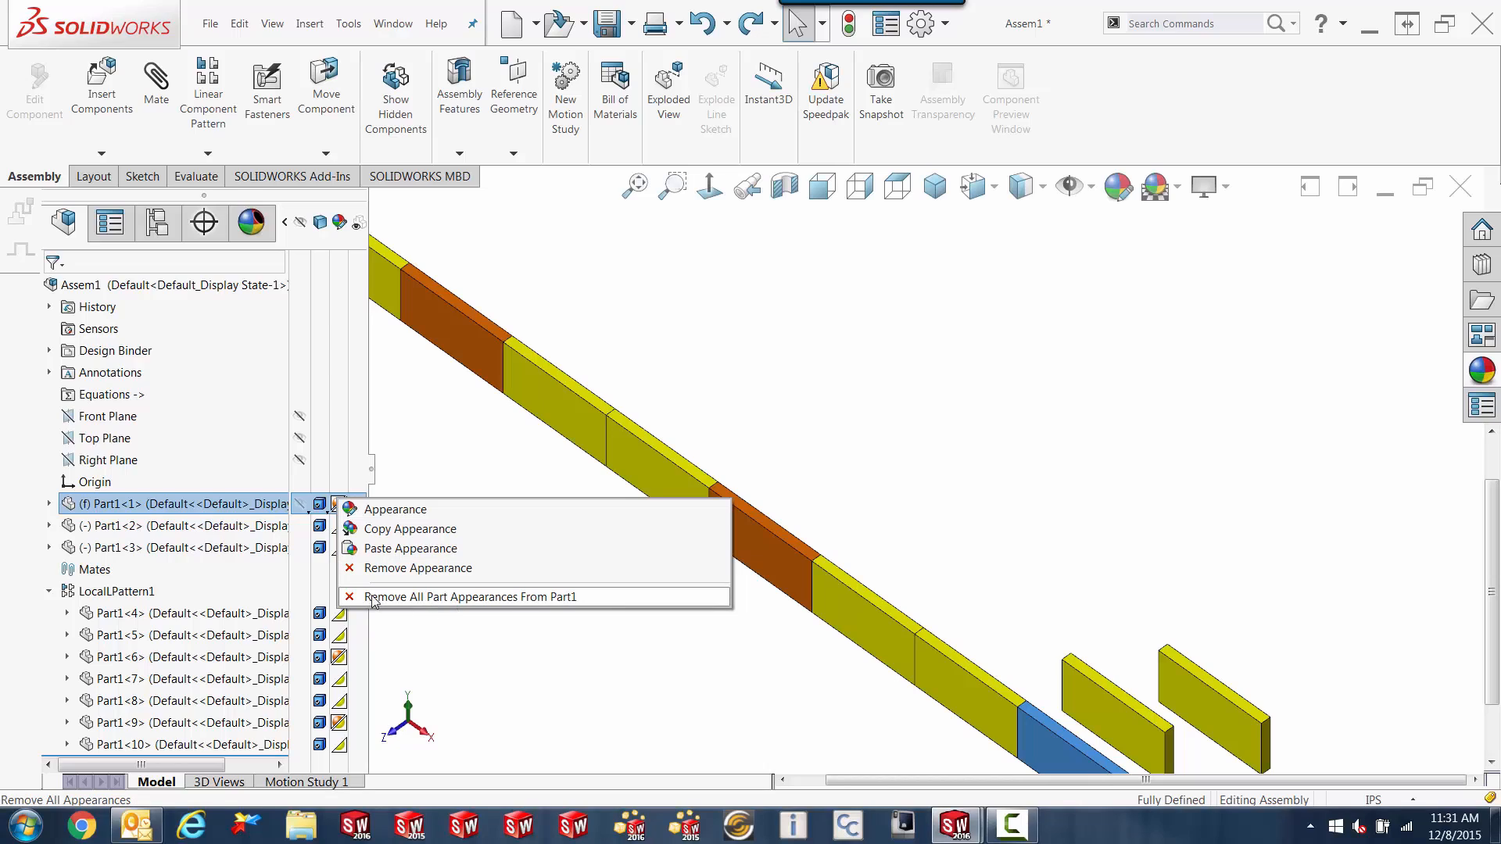
pyautogui.moveTo(575, 613)
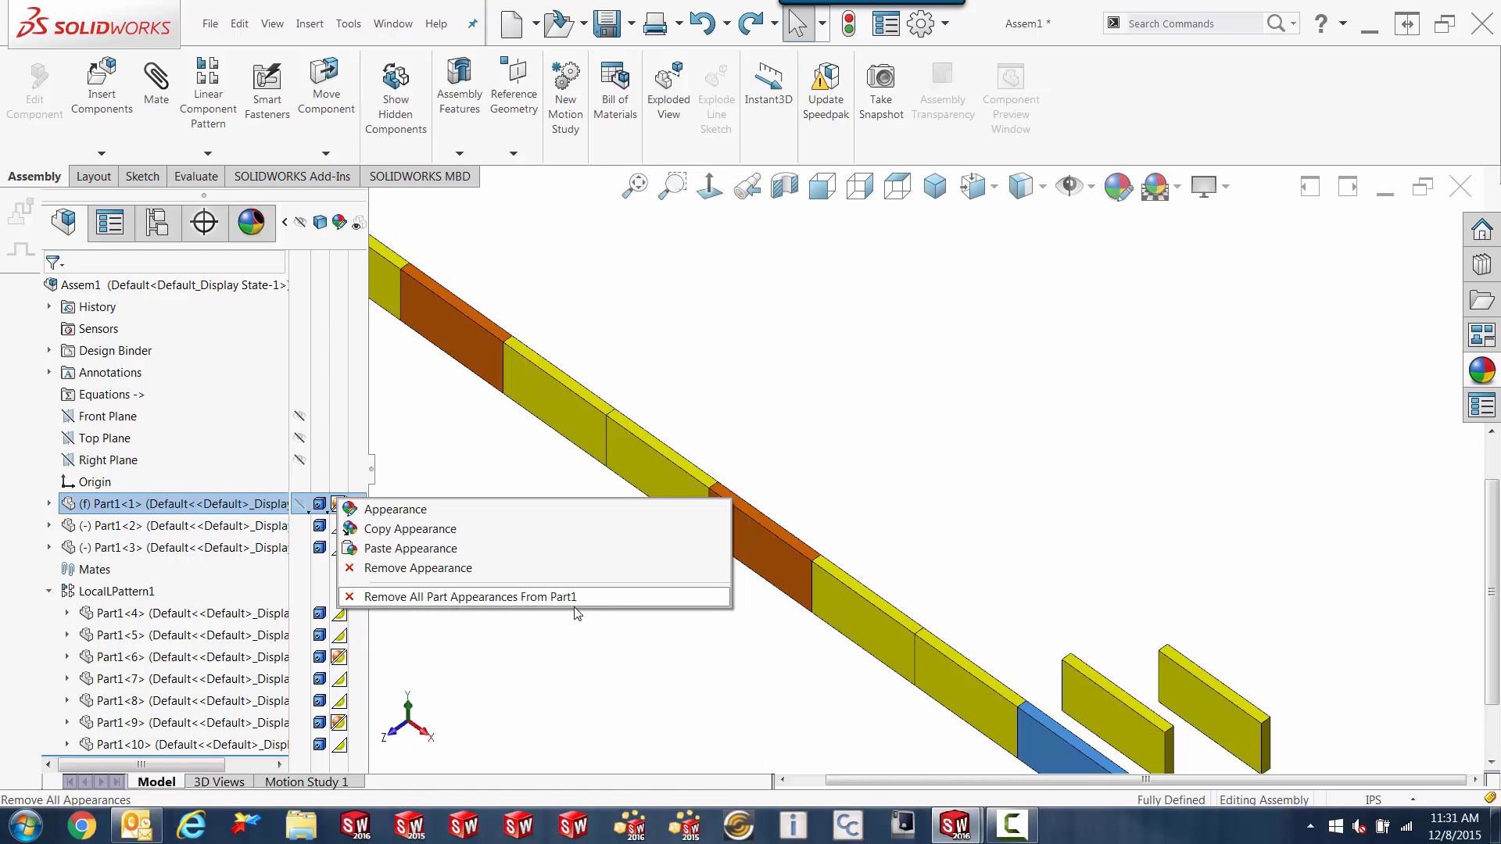
pyautogui.moveTo(541, 596)
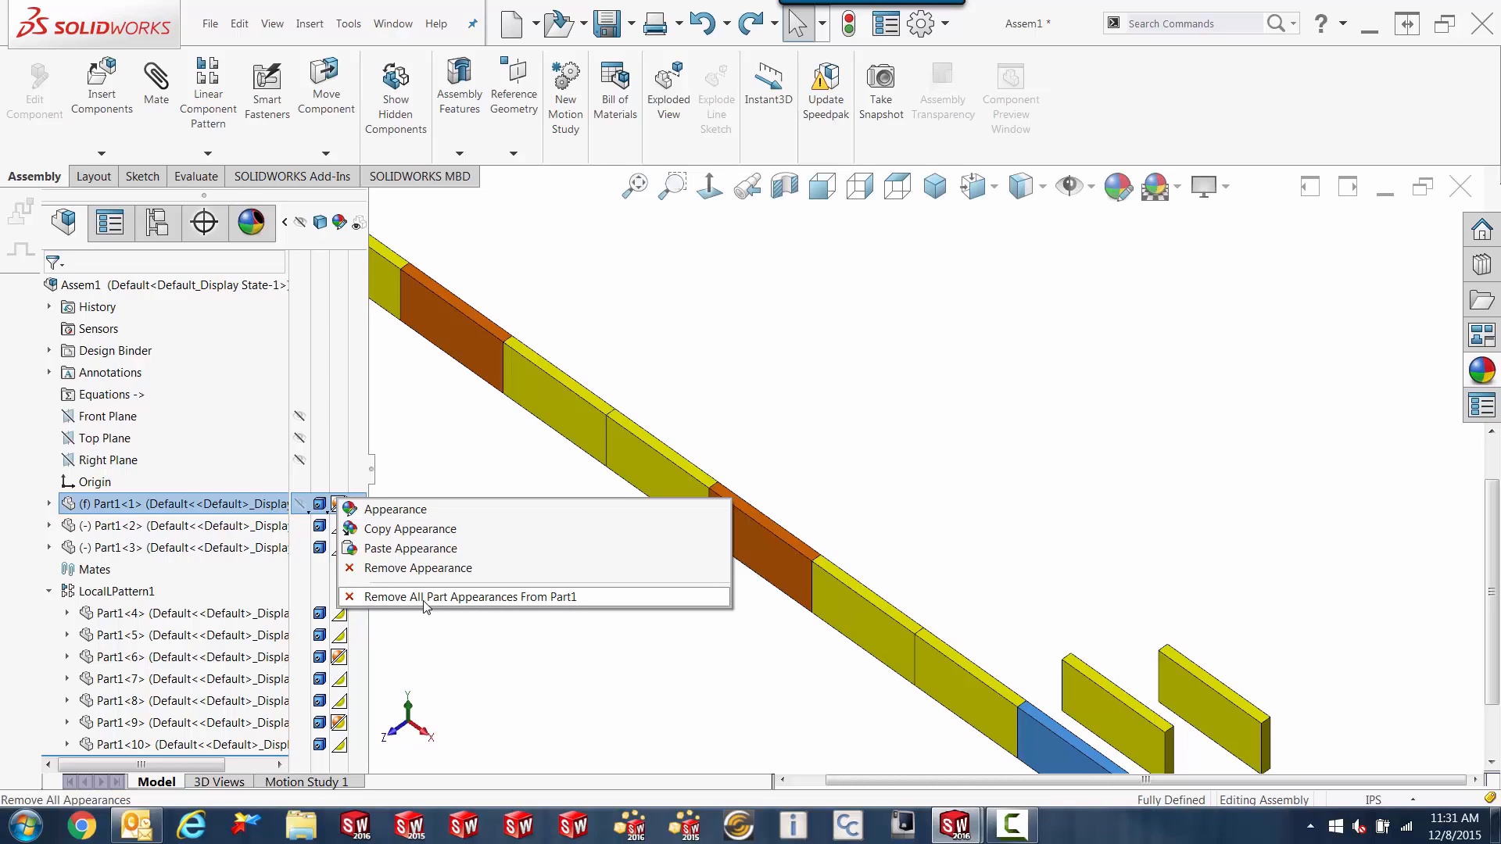
pyautogui.moveTo(503, 608)
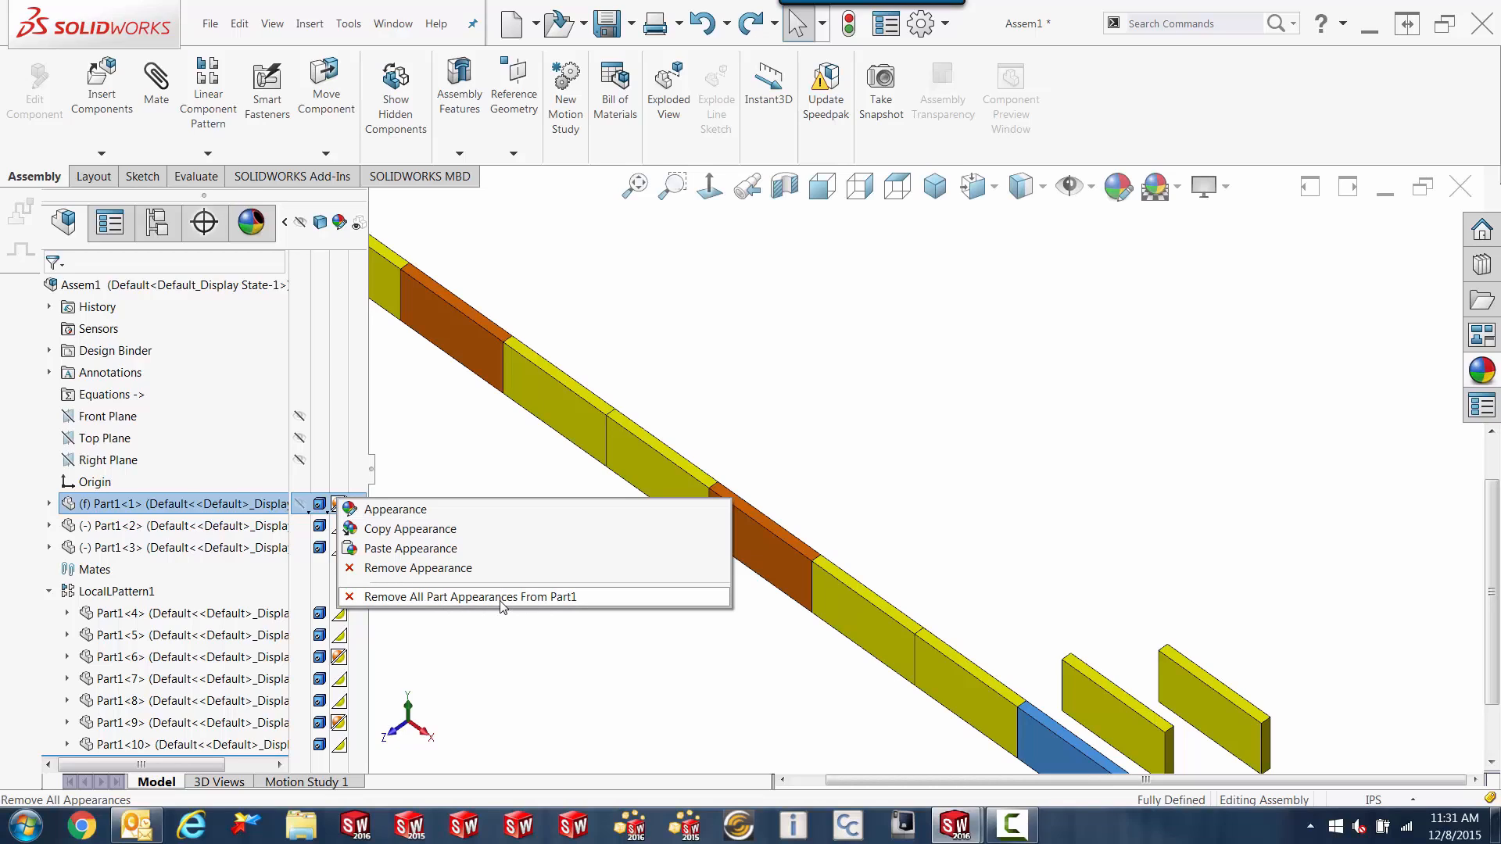
pyautogui.moveTo(419, 567)
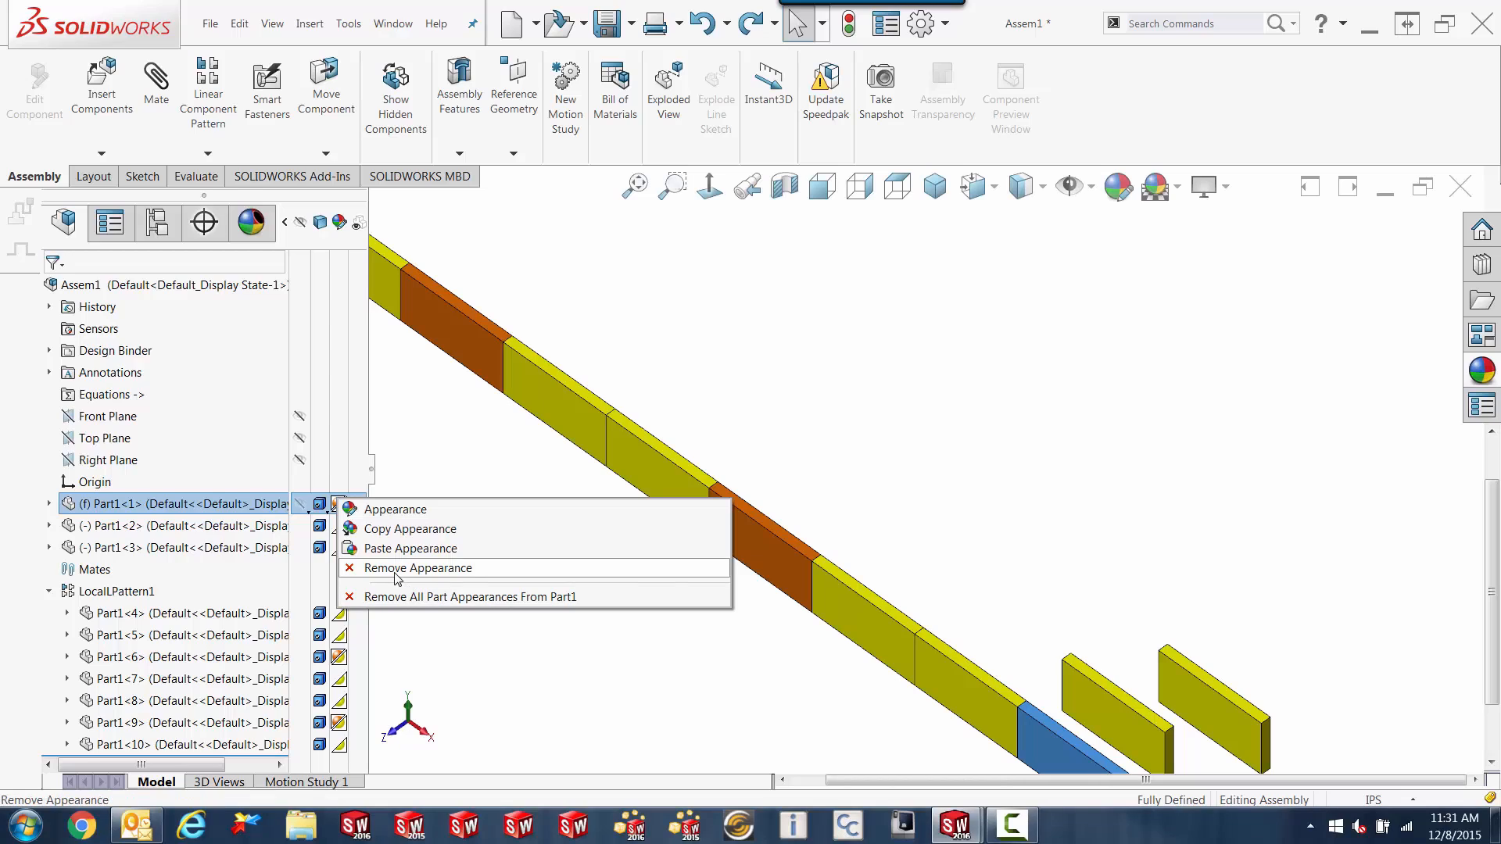
pyautogui.moveTo(406, 556)
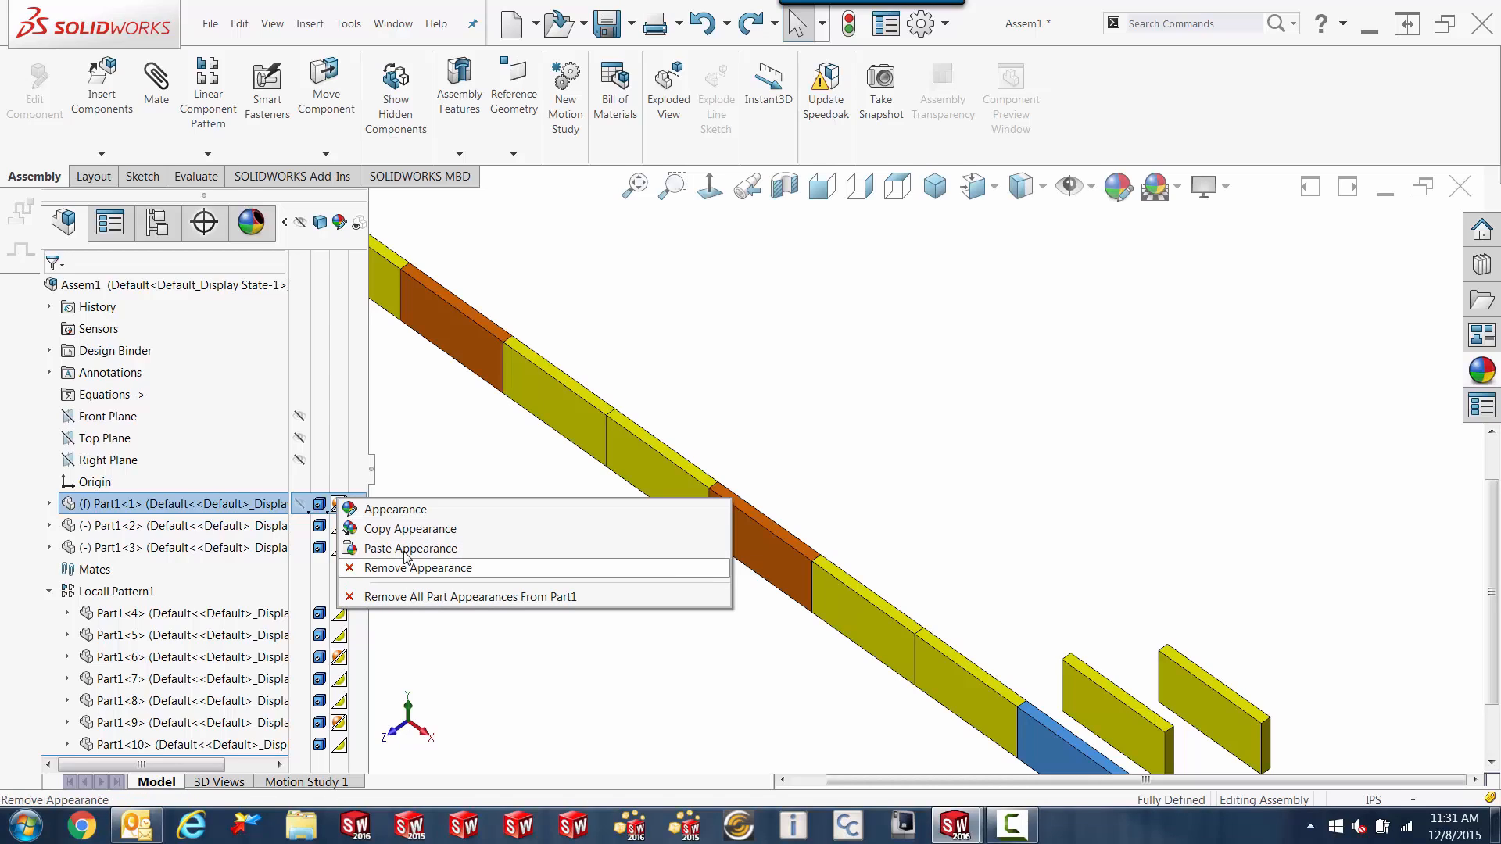
pyautogui.moveTo(408, 547)
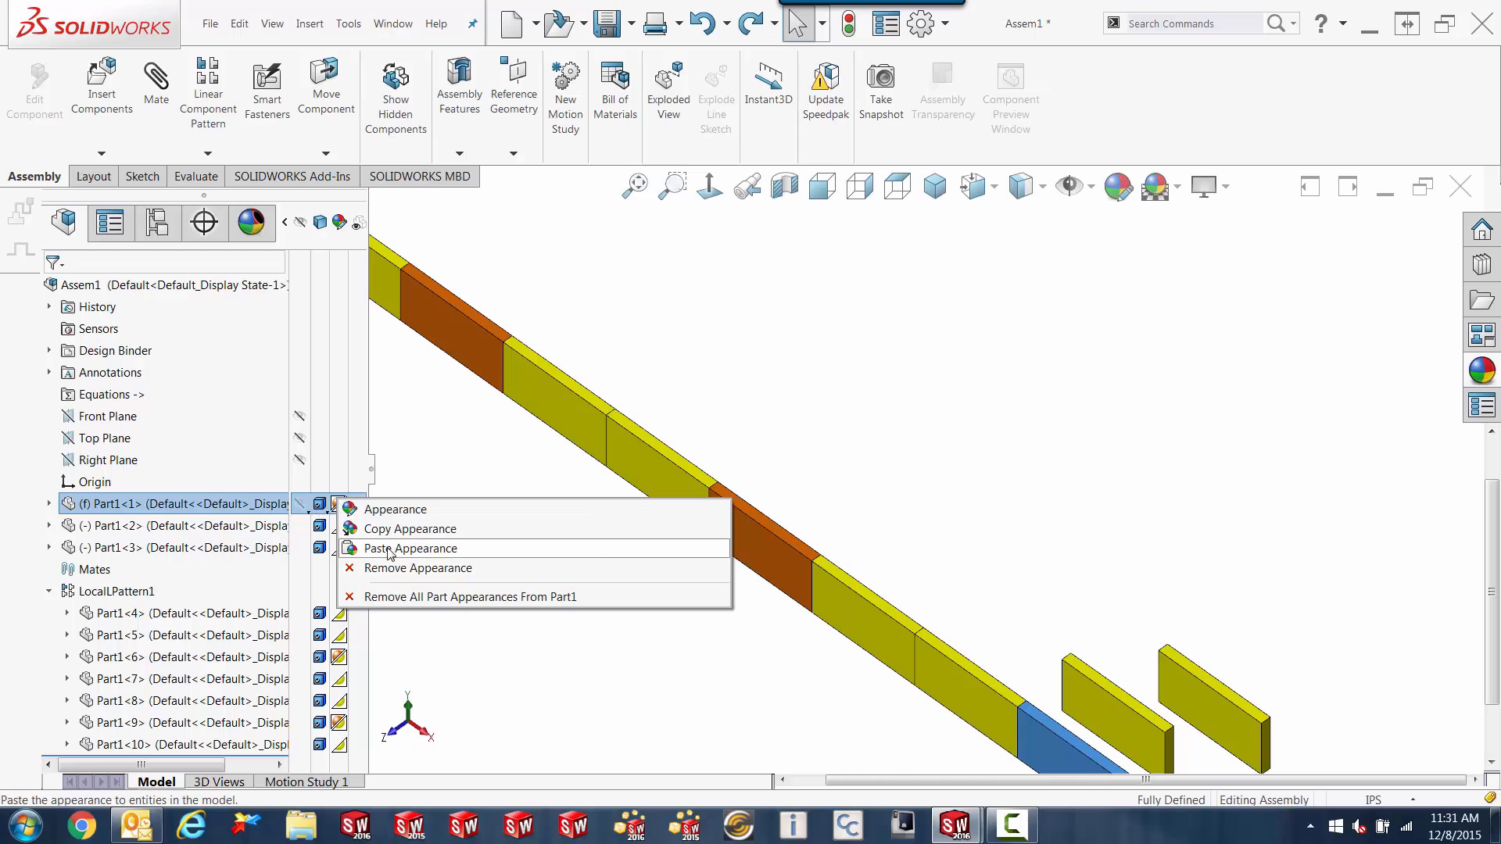
pyautogui.click(418, 568)
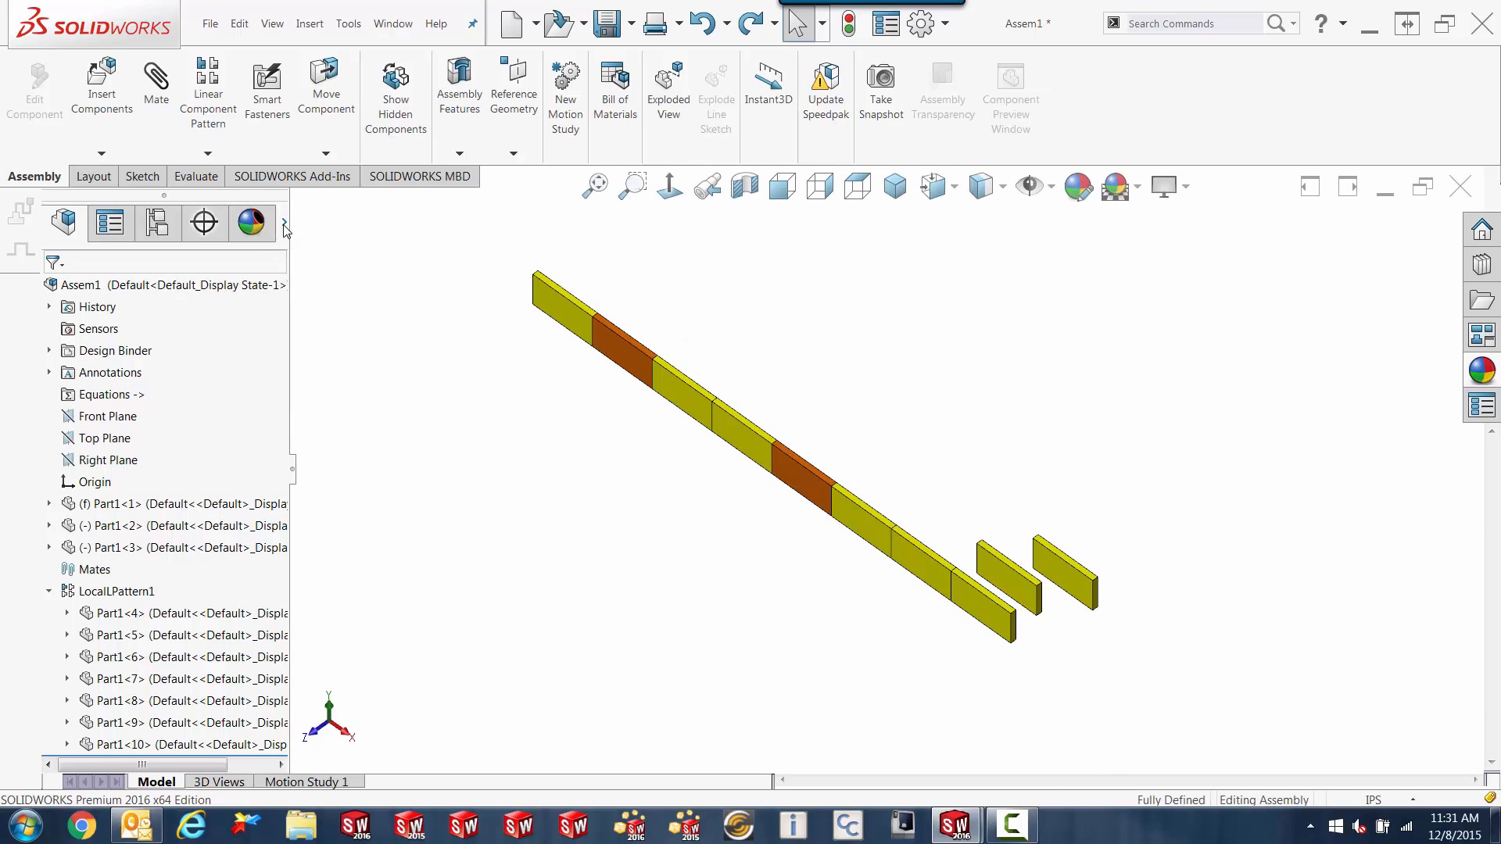
pyautogui.moveTo(398, 377)
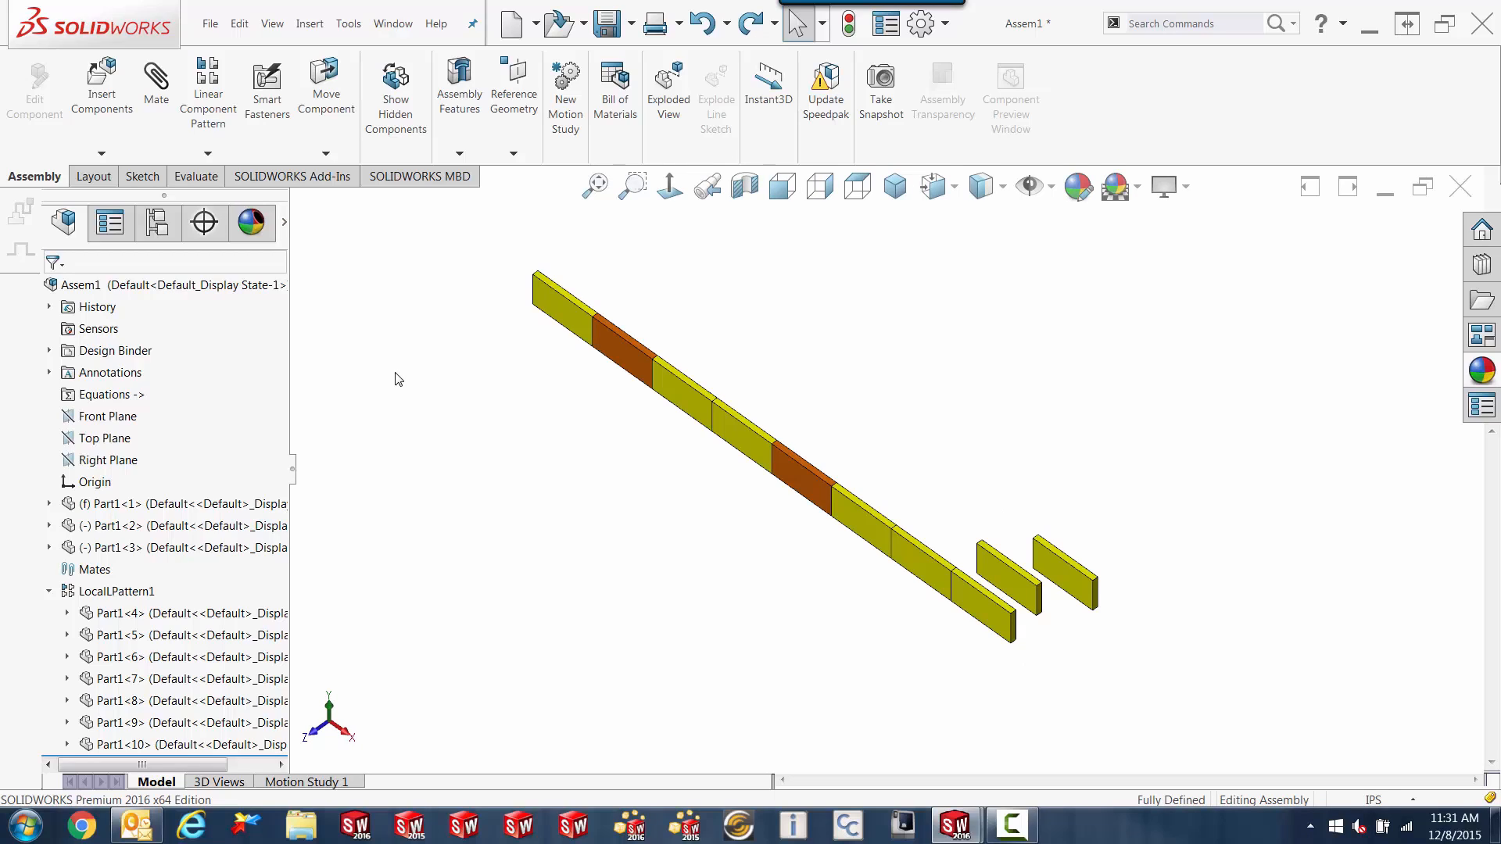
pyautogui.moveTo(527, 510)
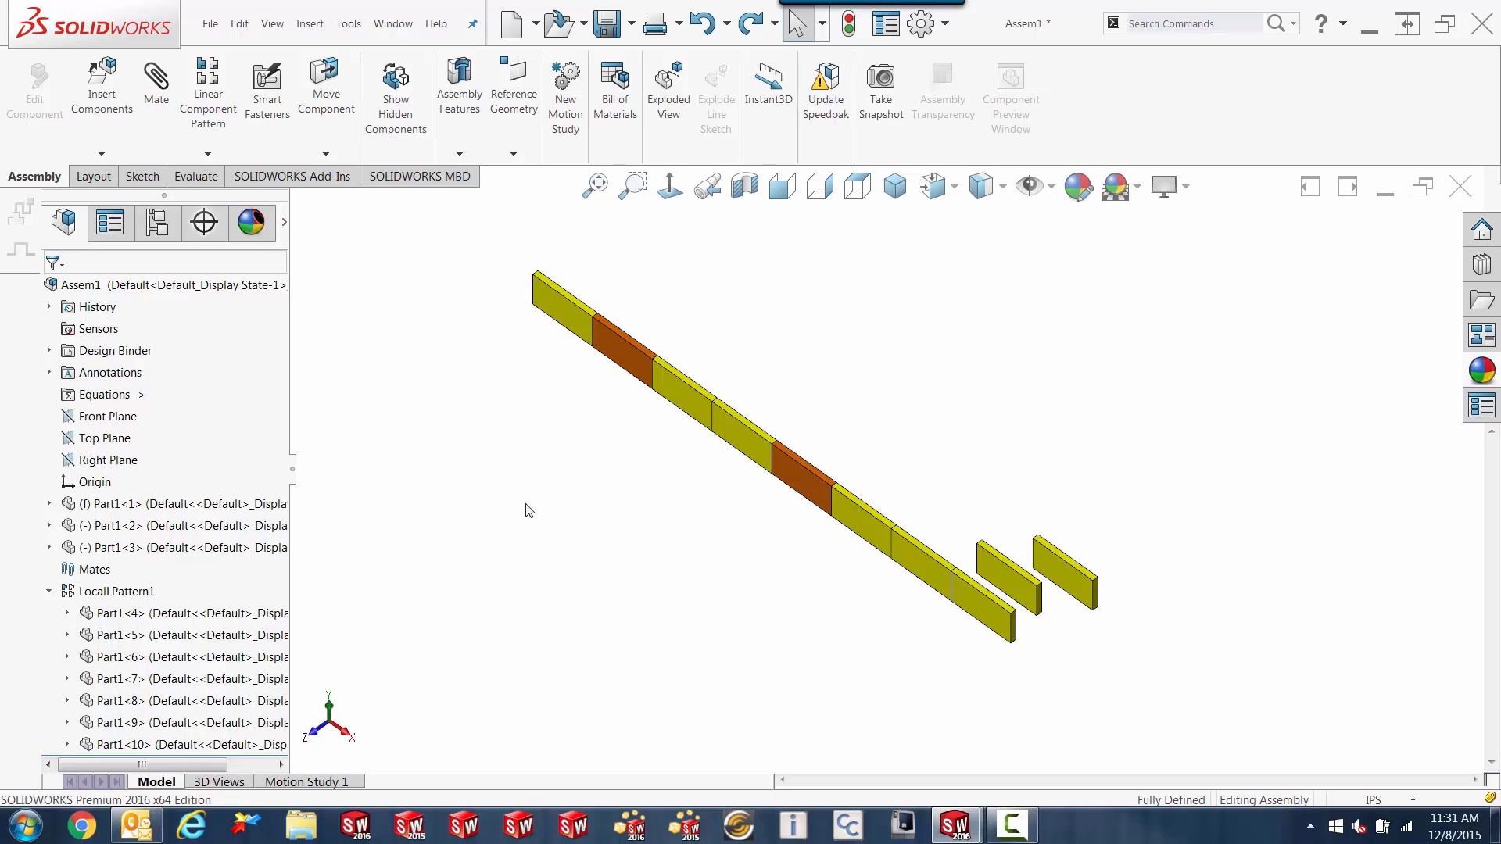
pyautogui.moveTo(538, 527)
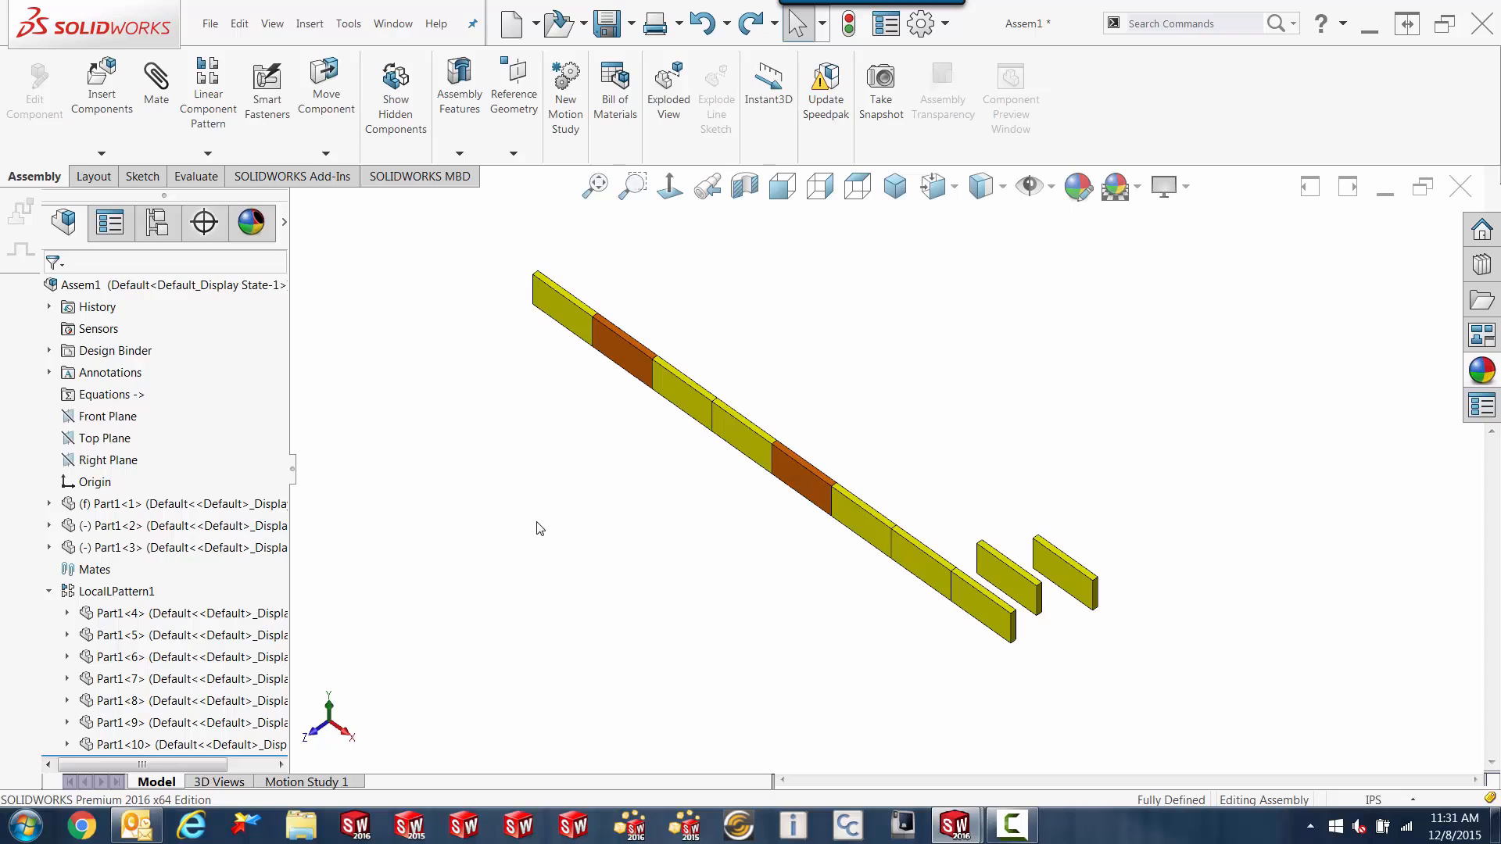
pyautogui.moveTo(522, 518)
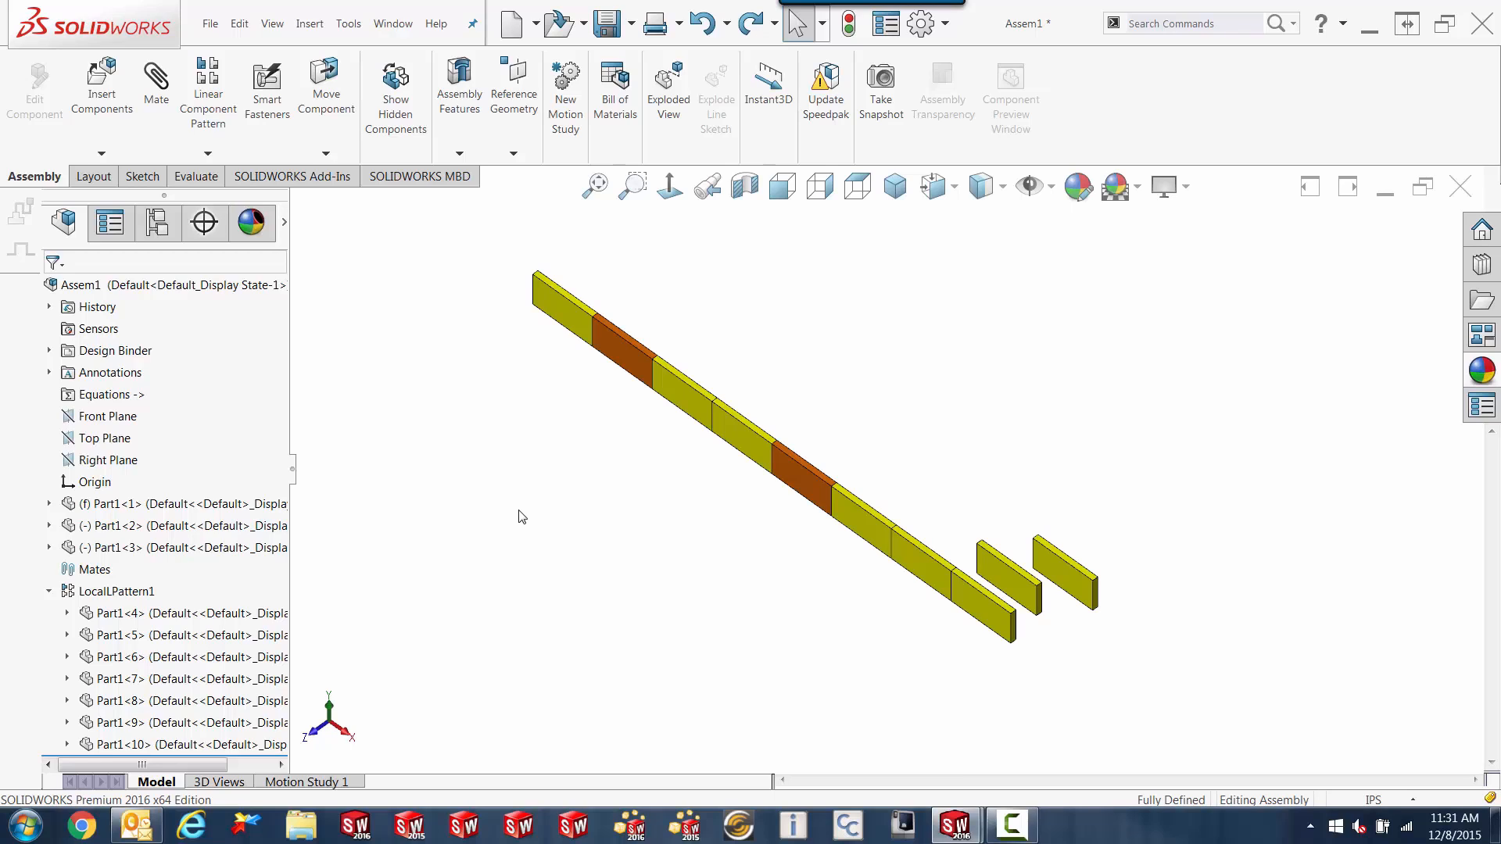
pyautogui.moveTo(507, 508)
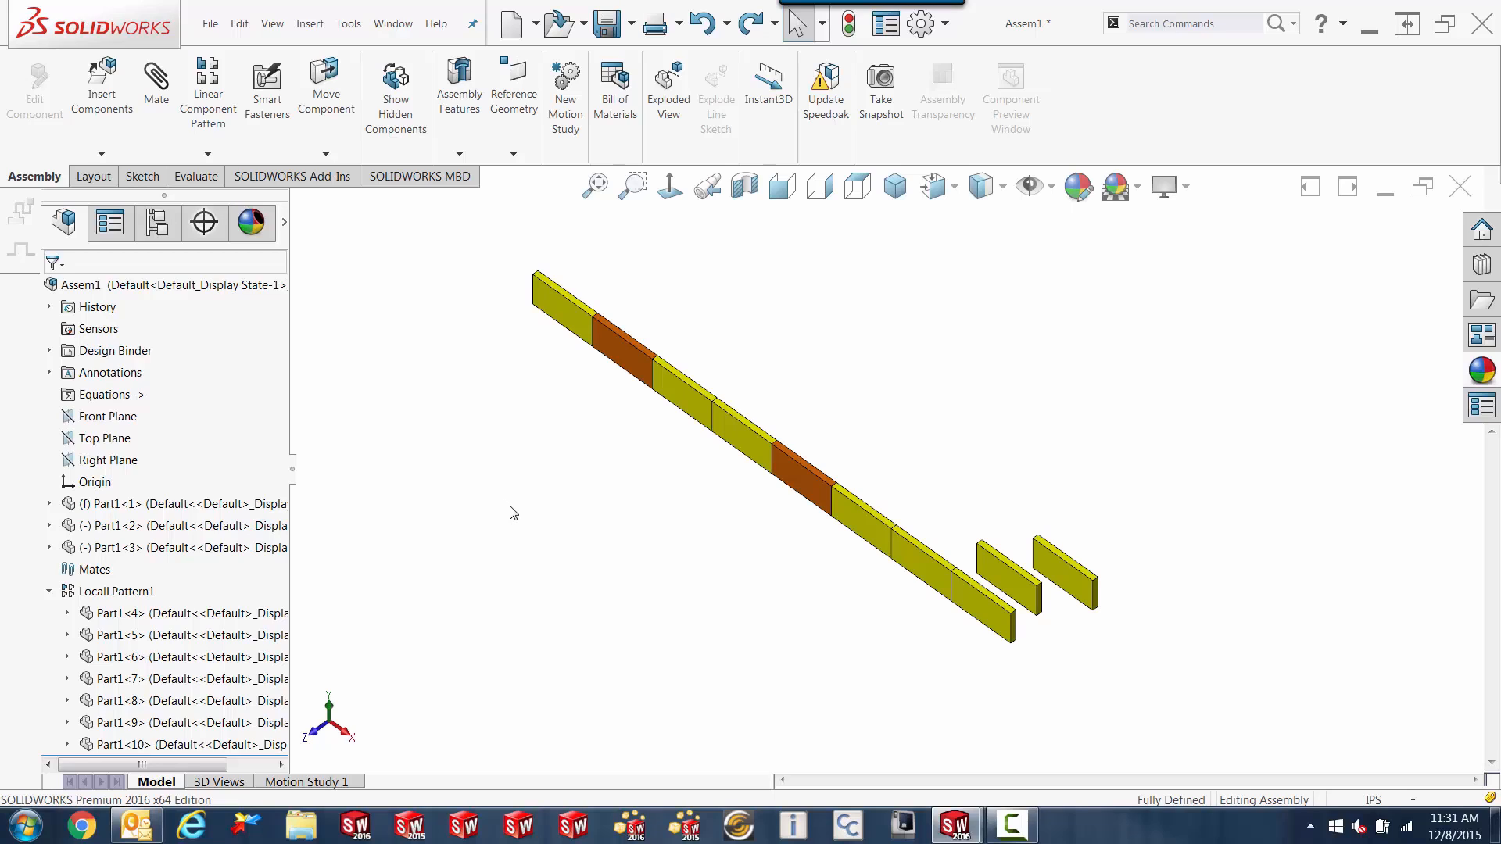
pyautogui.moveTo(483, 524)
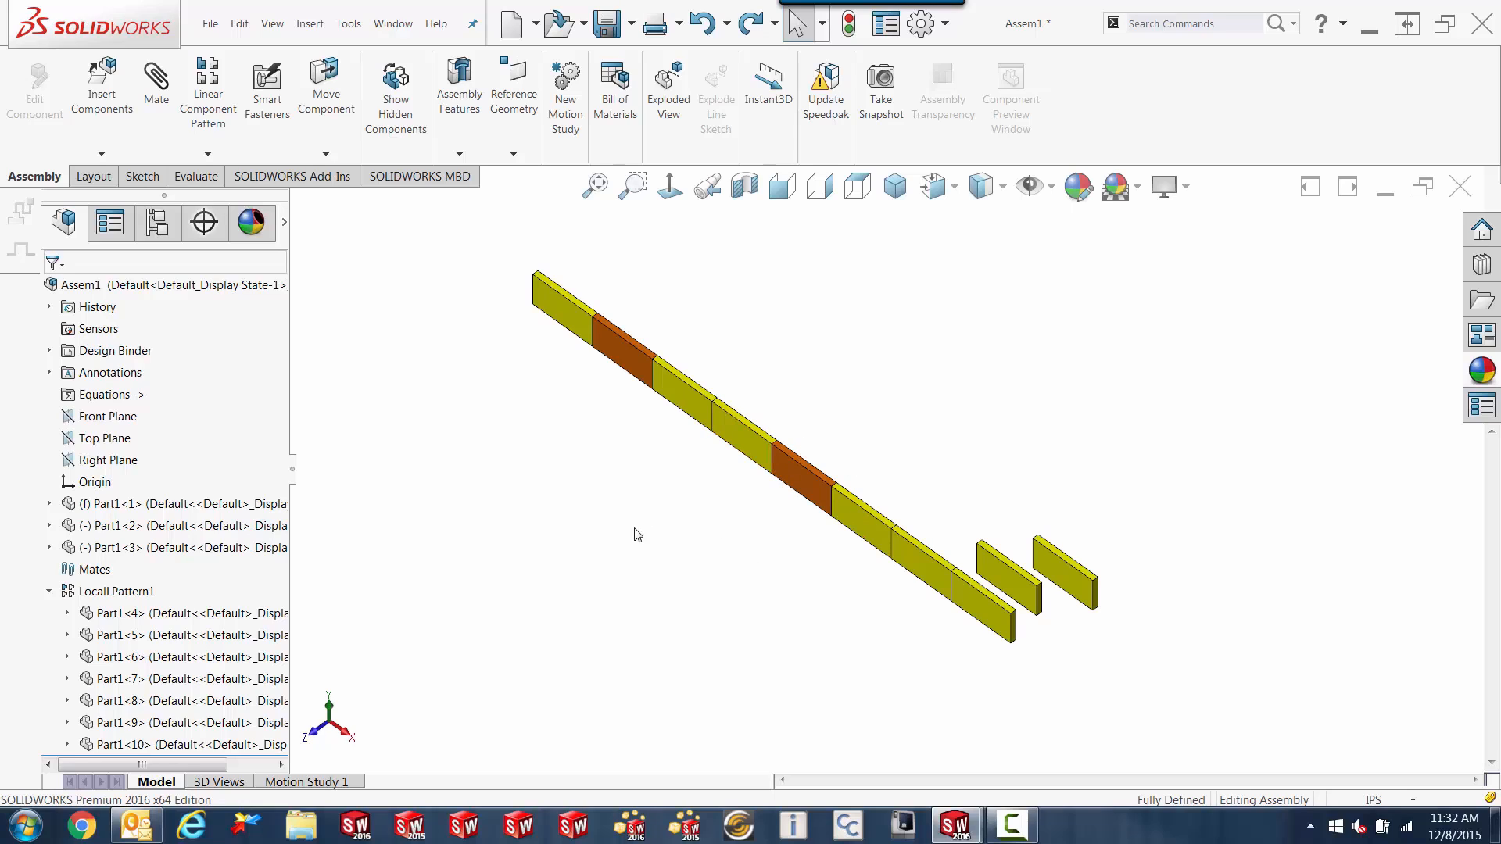
pyautogui.moveTo(5, 399)
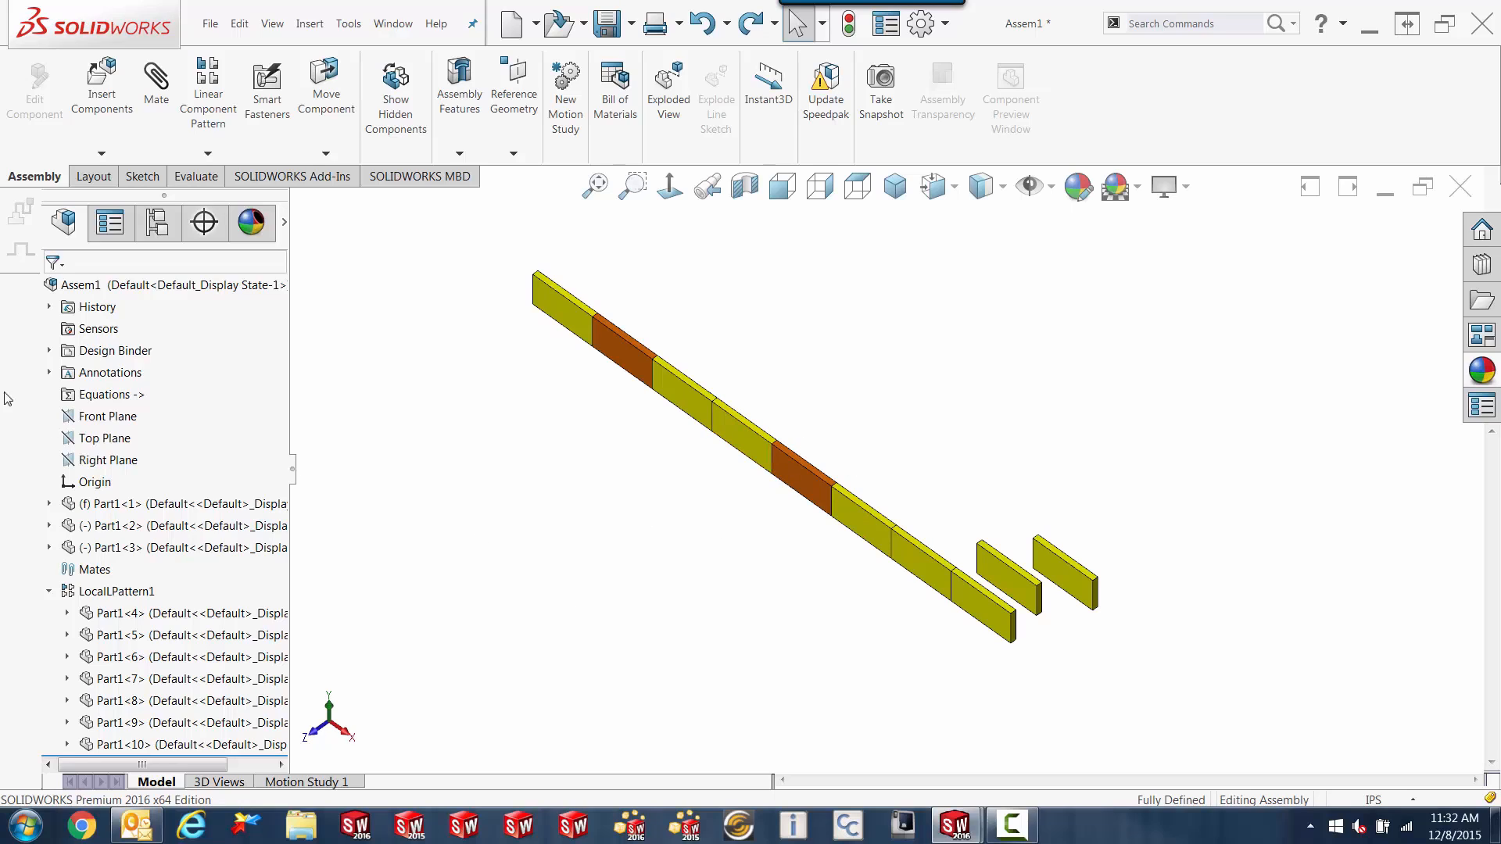